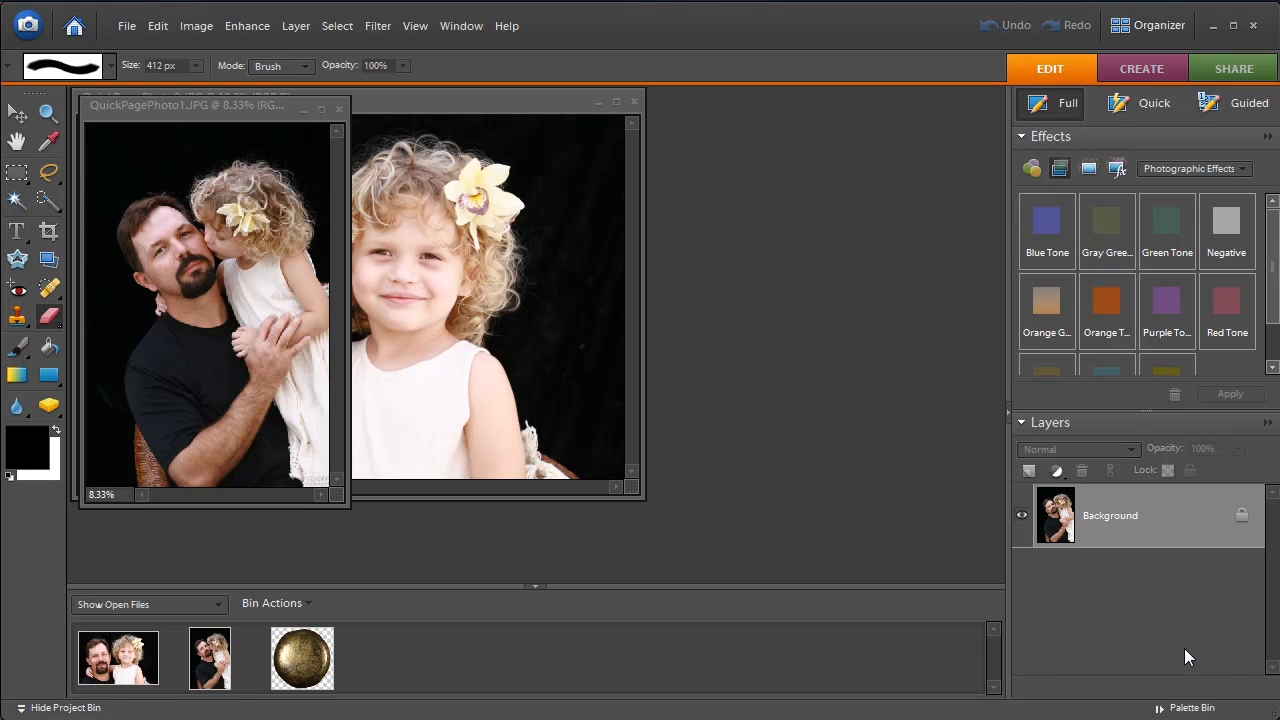
mouse_move(1100, 570)
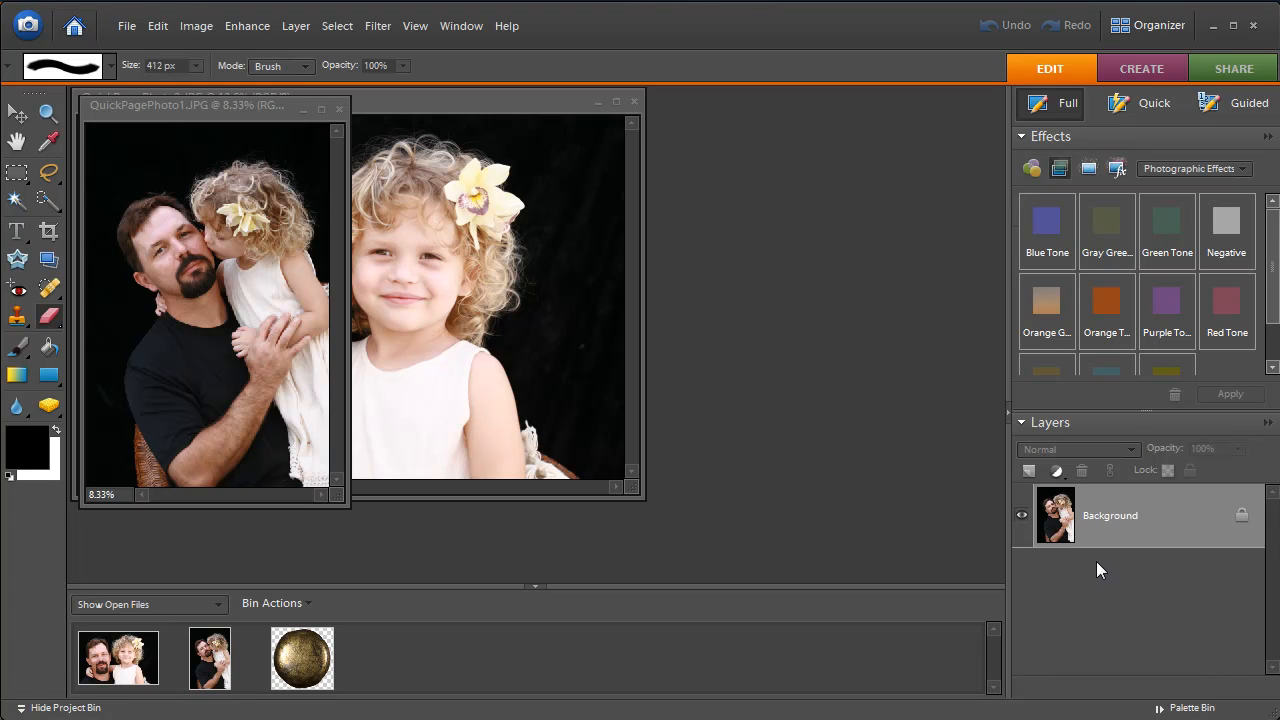
mouse_move(1115, 620)
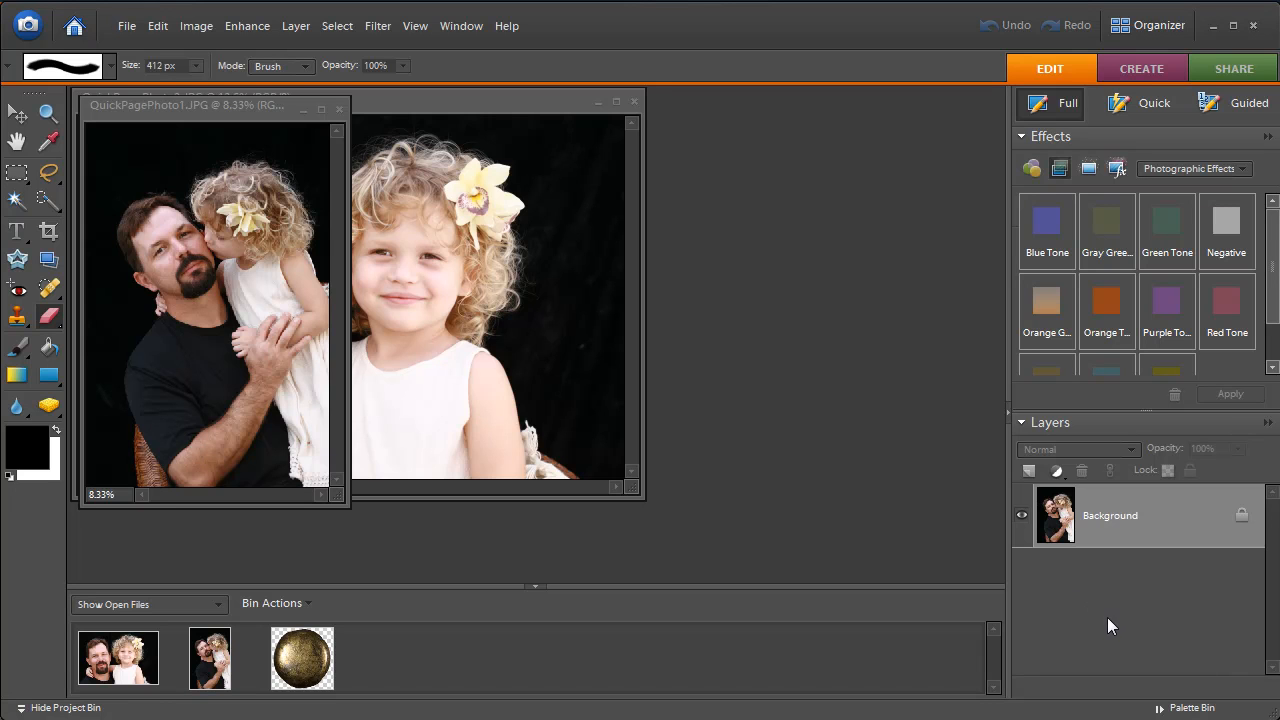
mouse_move(127, 30)
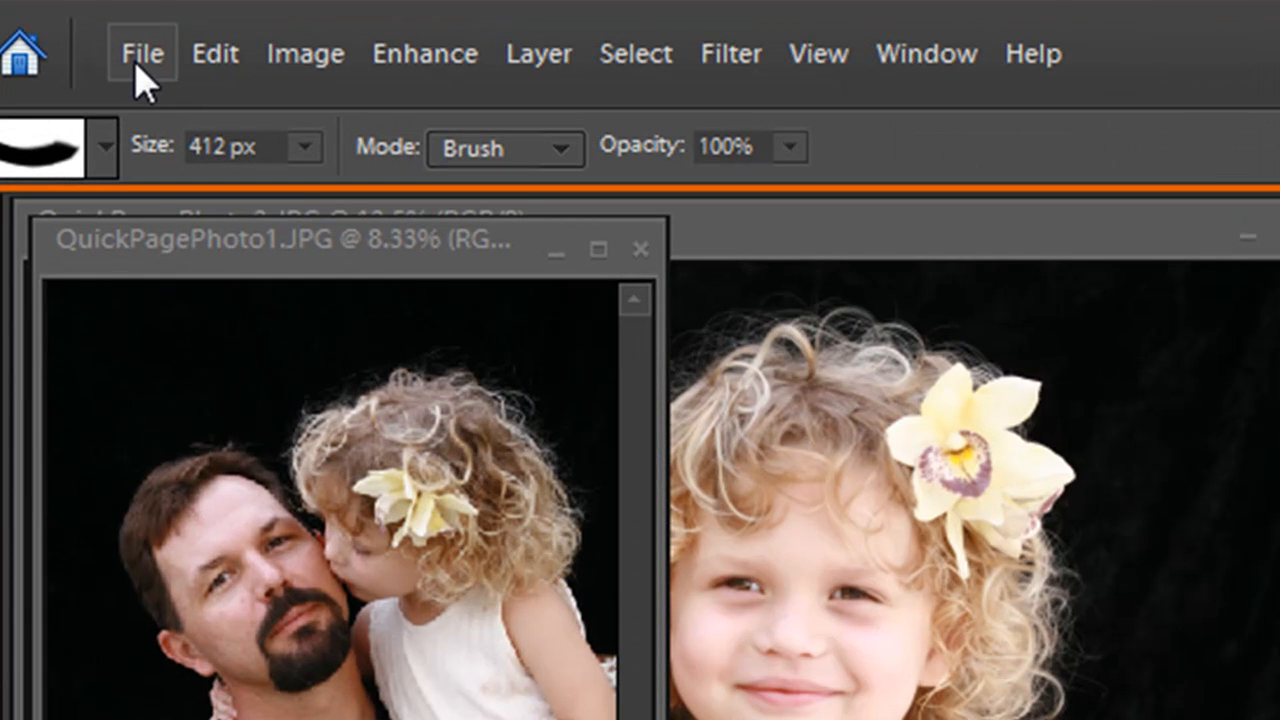
- Open CS2009Demo_QDDLayout from the ClubScrap_2009ProductDemo folder, browsing in Large Icons view
click(142, 53)
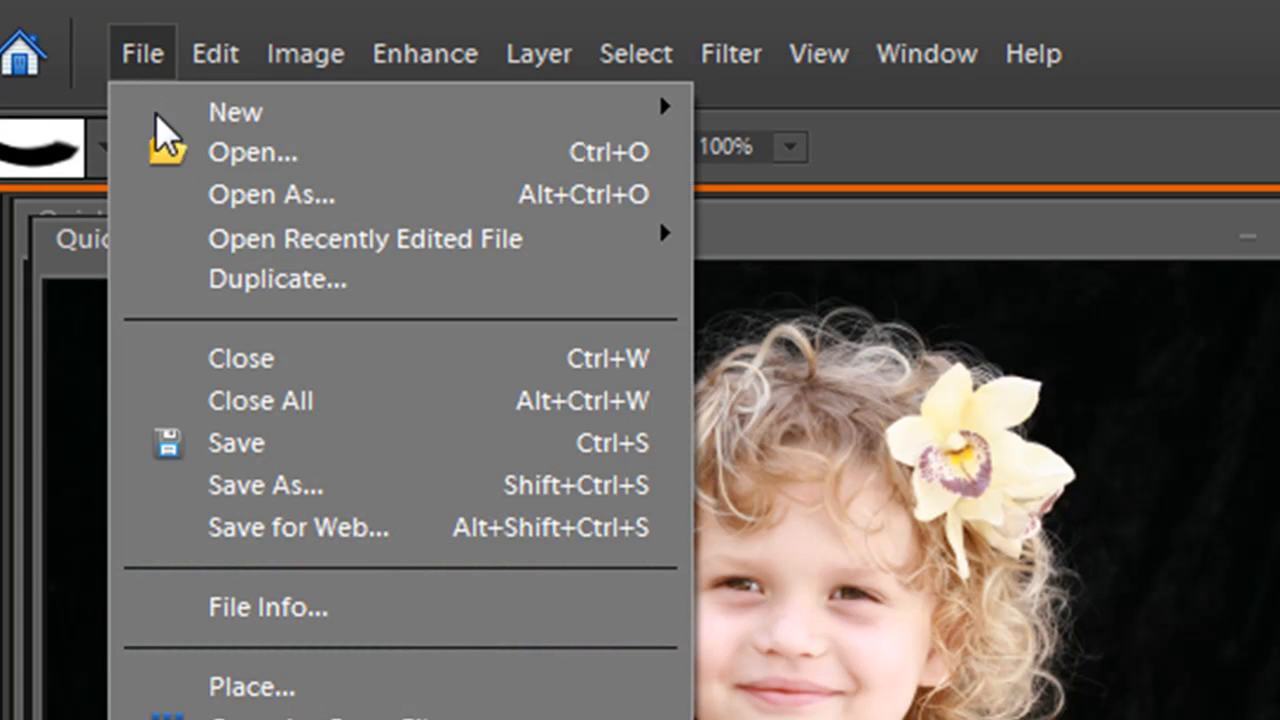
click(252, 152)
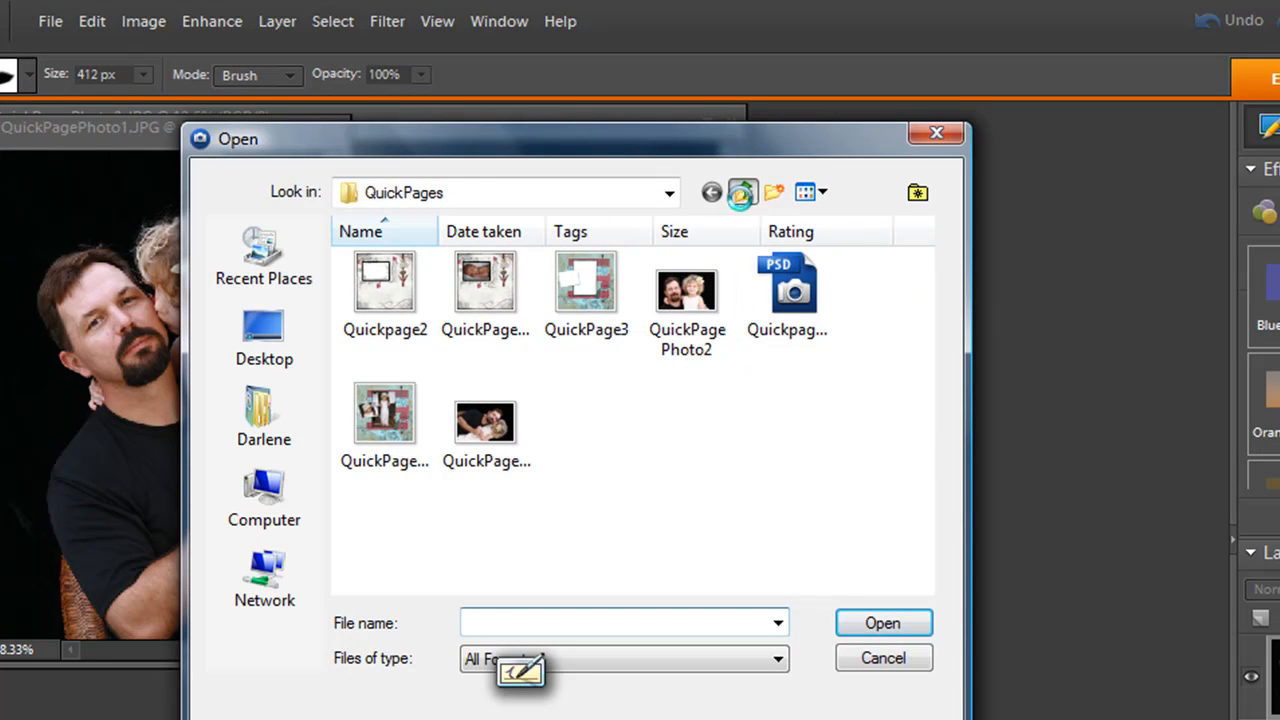
click(741, 192)
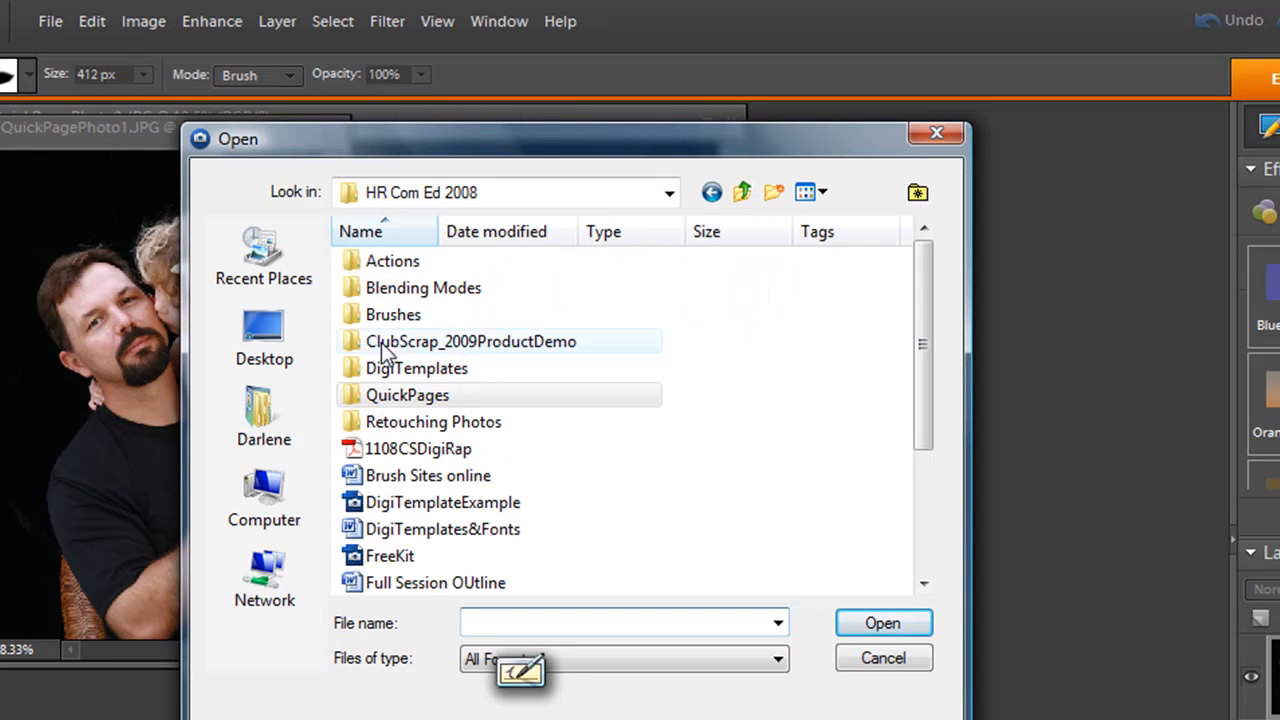
double_click(470, 341)
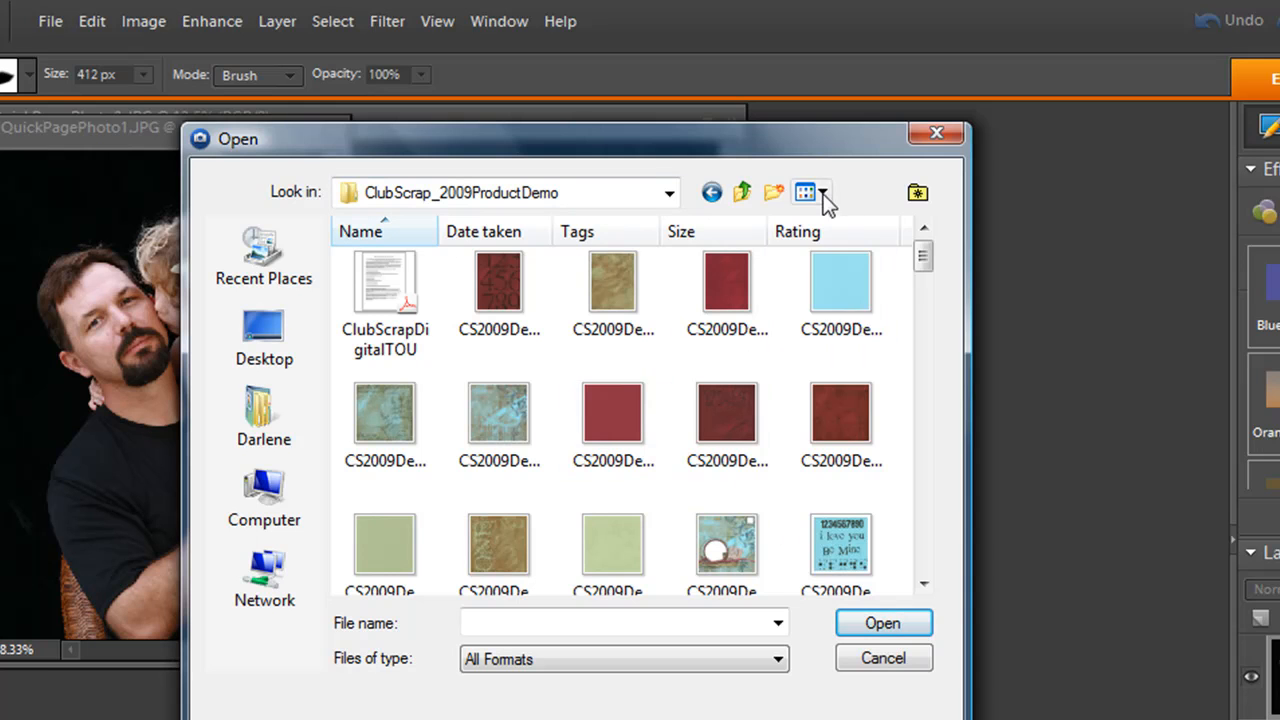
click(824, 192)
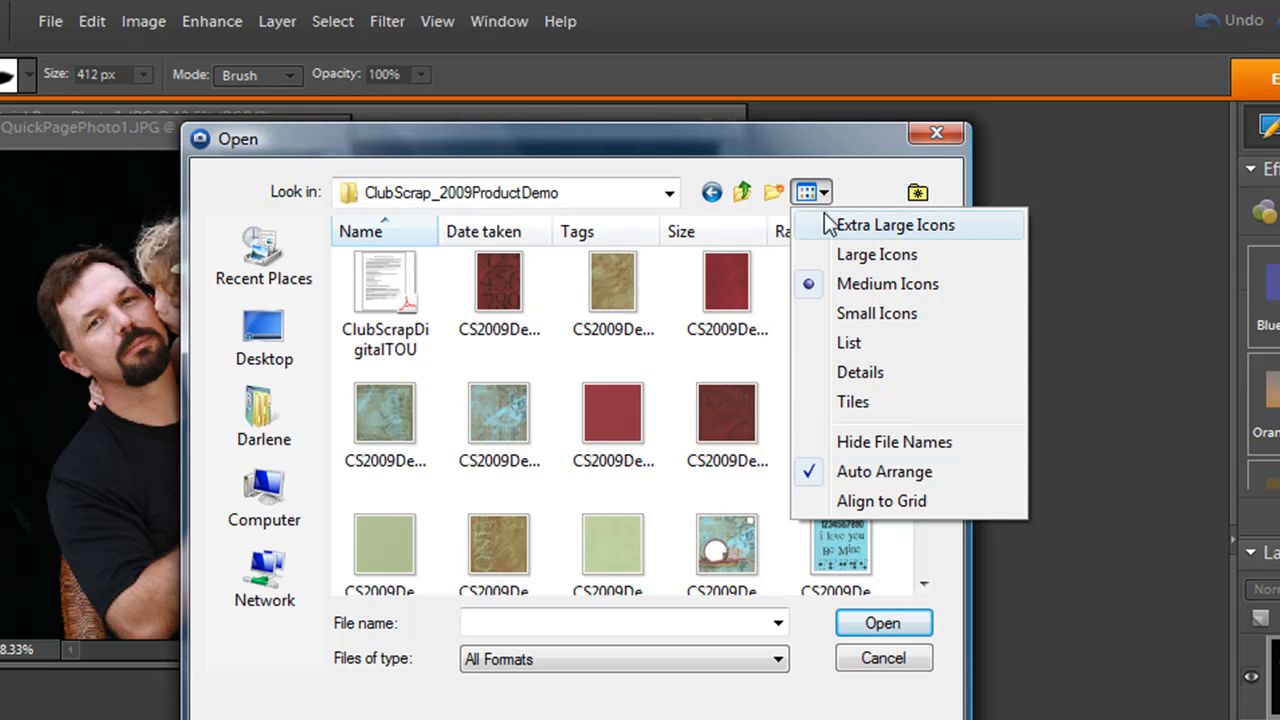
click(860, 372)
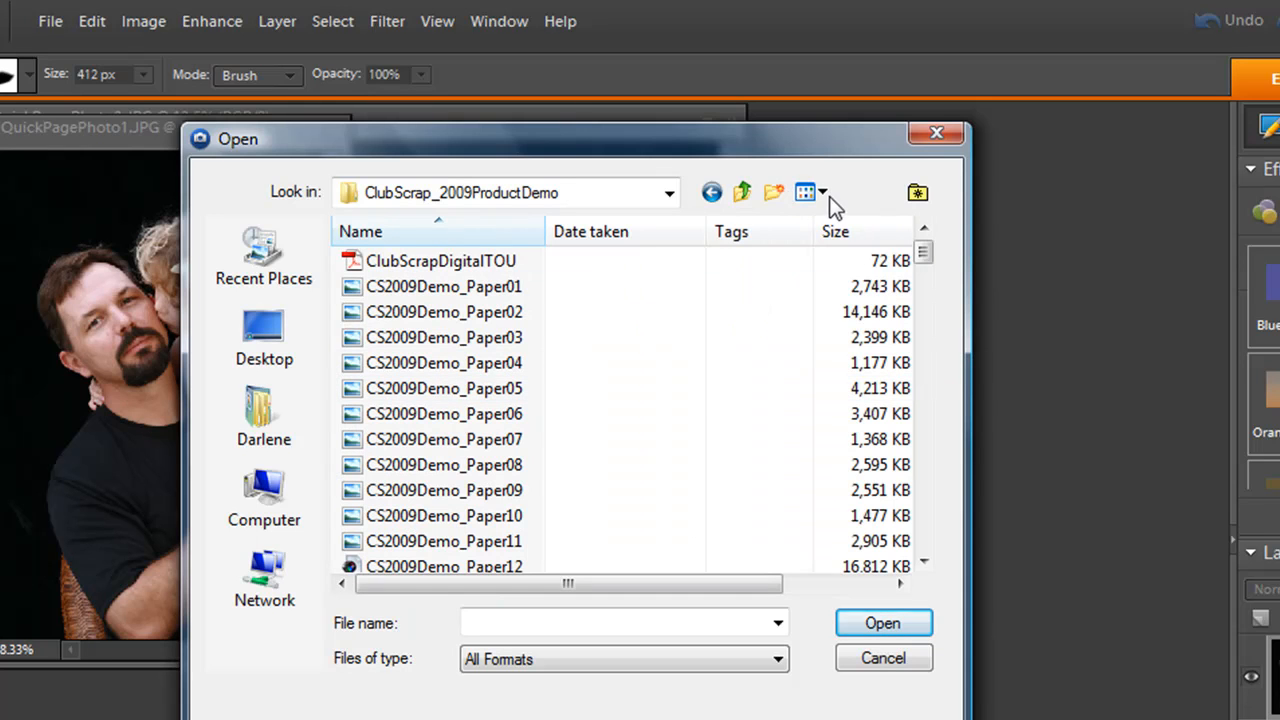
click(822, 192)
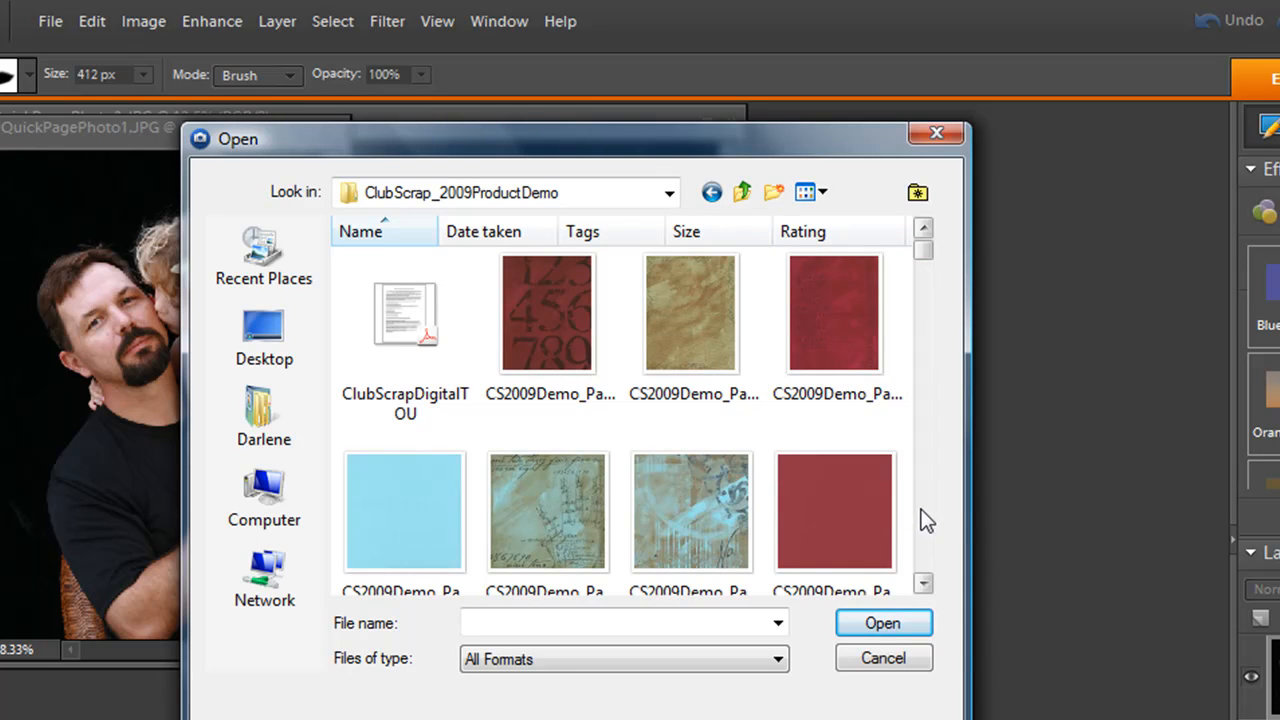
scroll(down, 3)
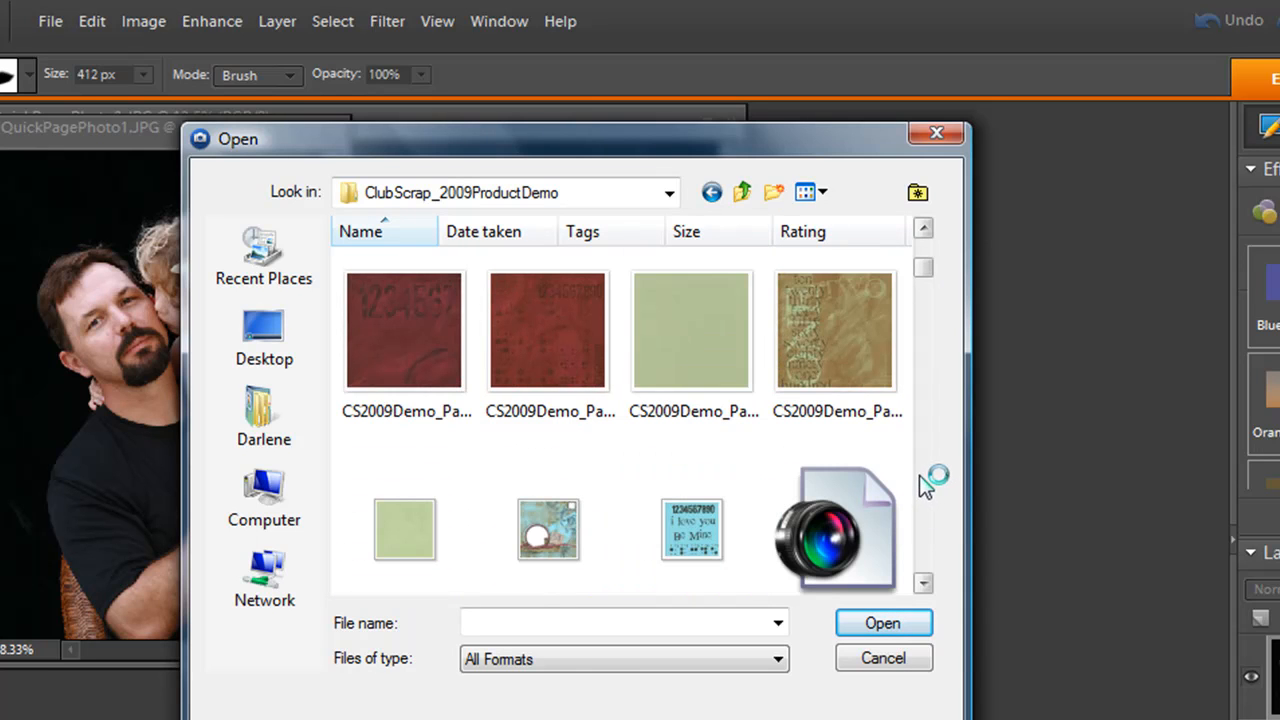
click(548, 528)
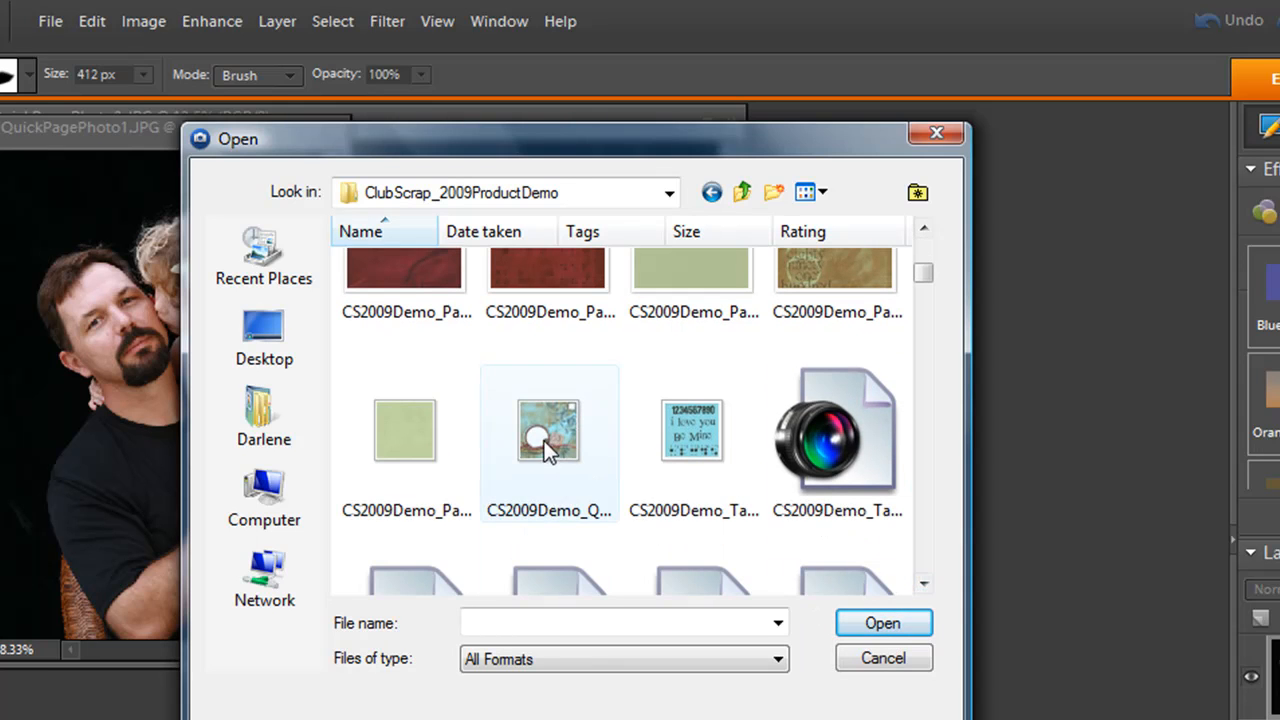
mouse_move(548, 440)
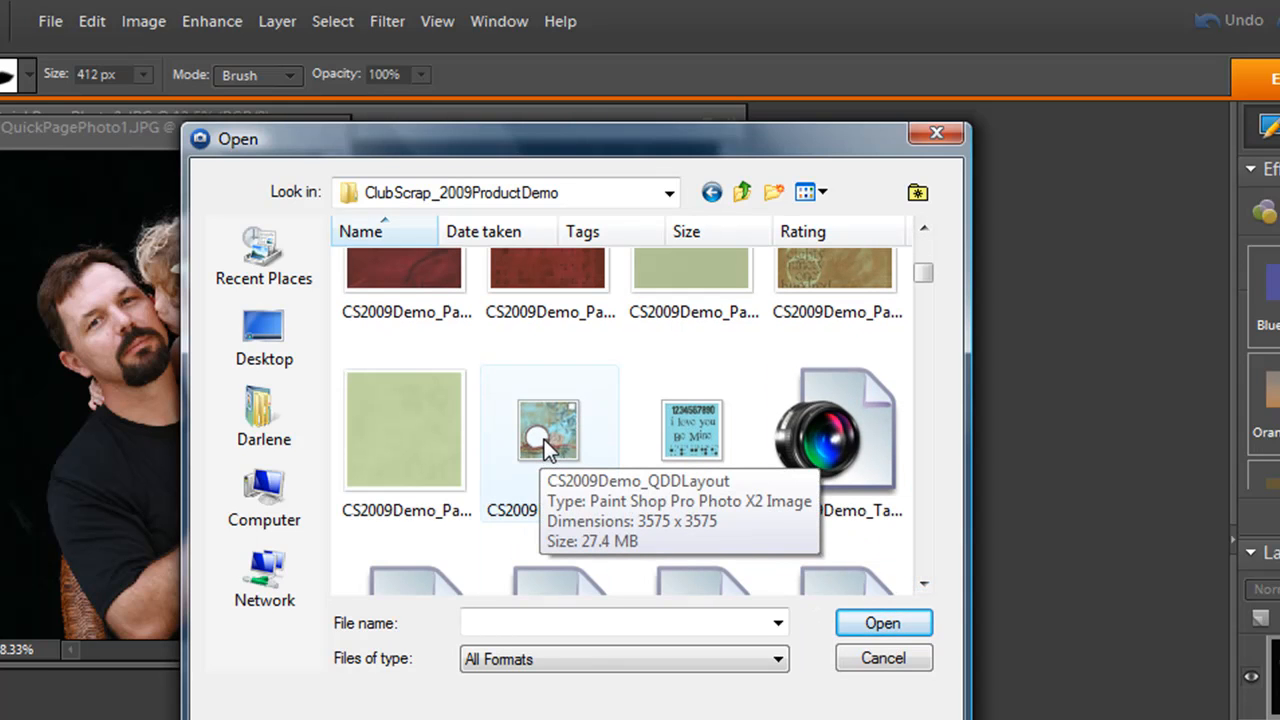
click(548, 430)
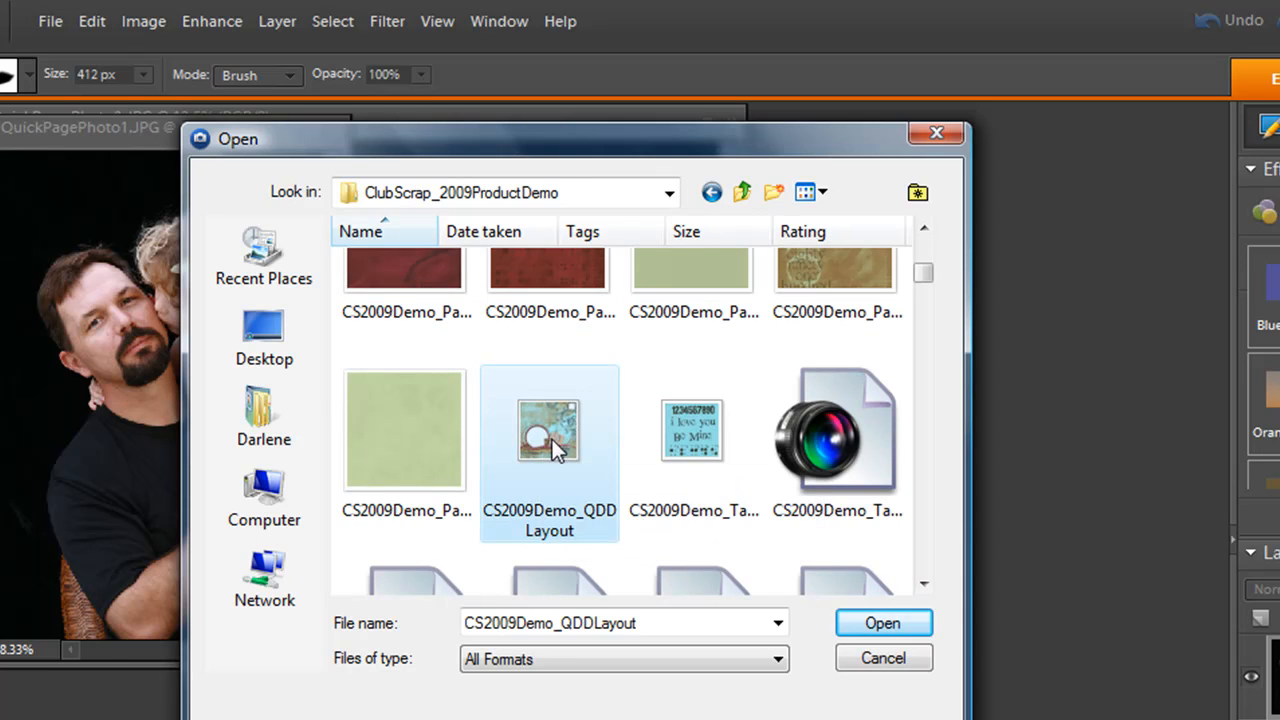
click(882, 622)
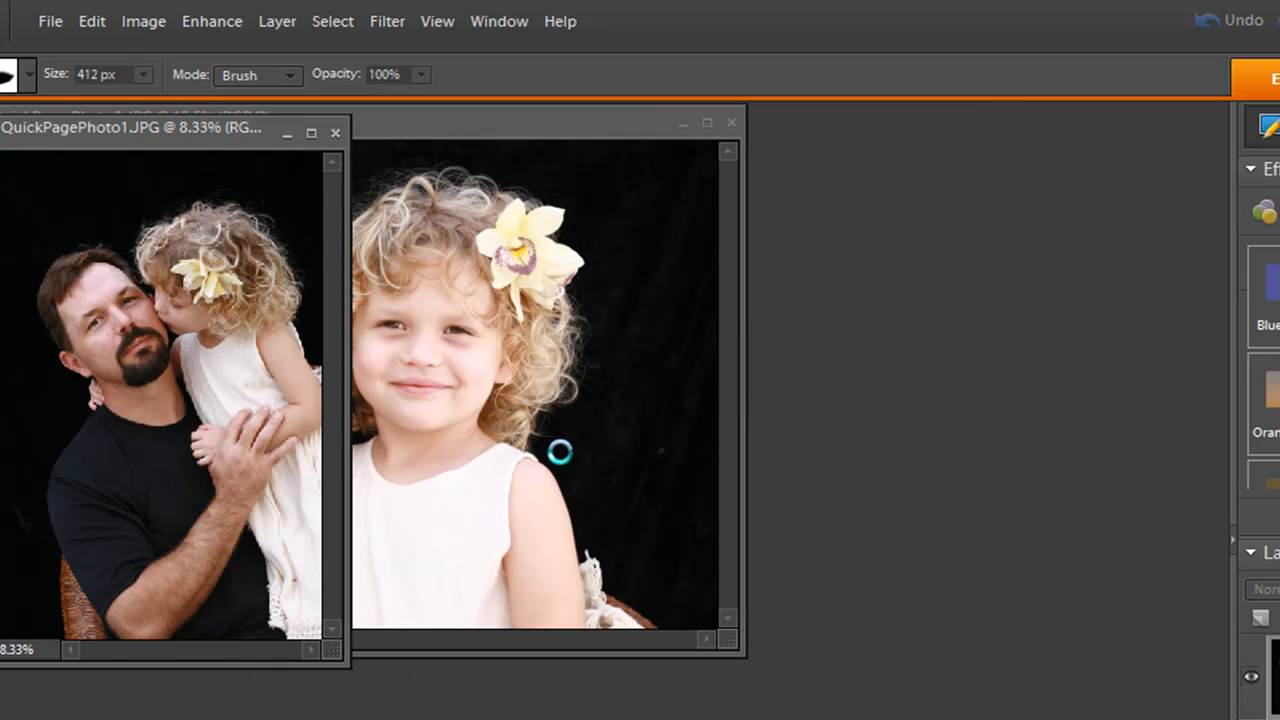
mouse_move(567, 445)
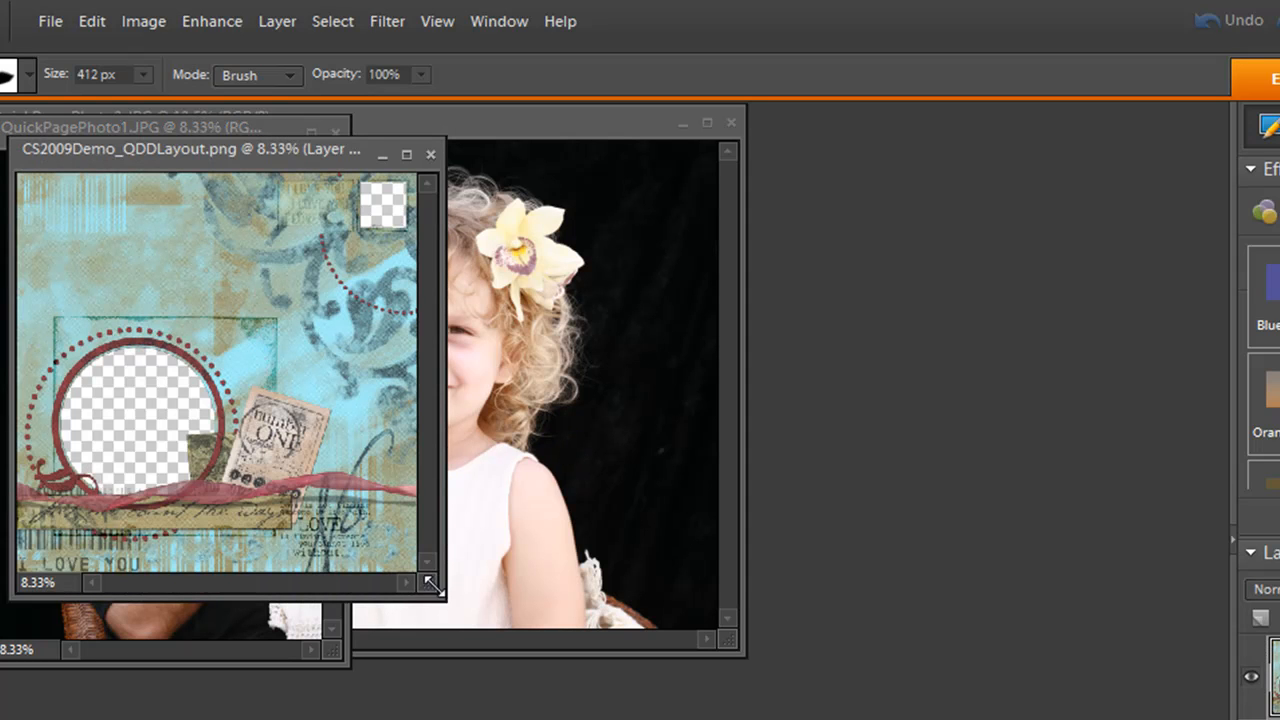
- Enlarge the CS2009Demo_QDDLayout template window to a 12.5% view
click(406, 154)
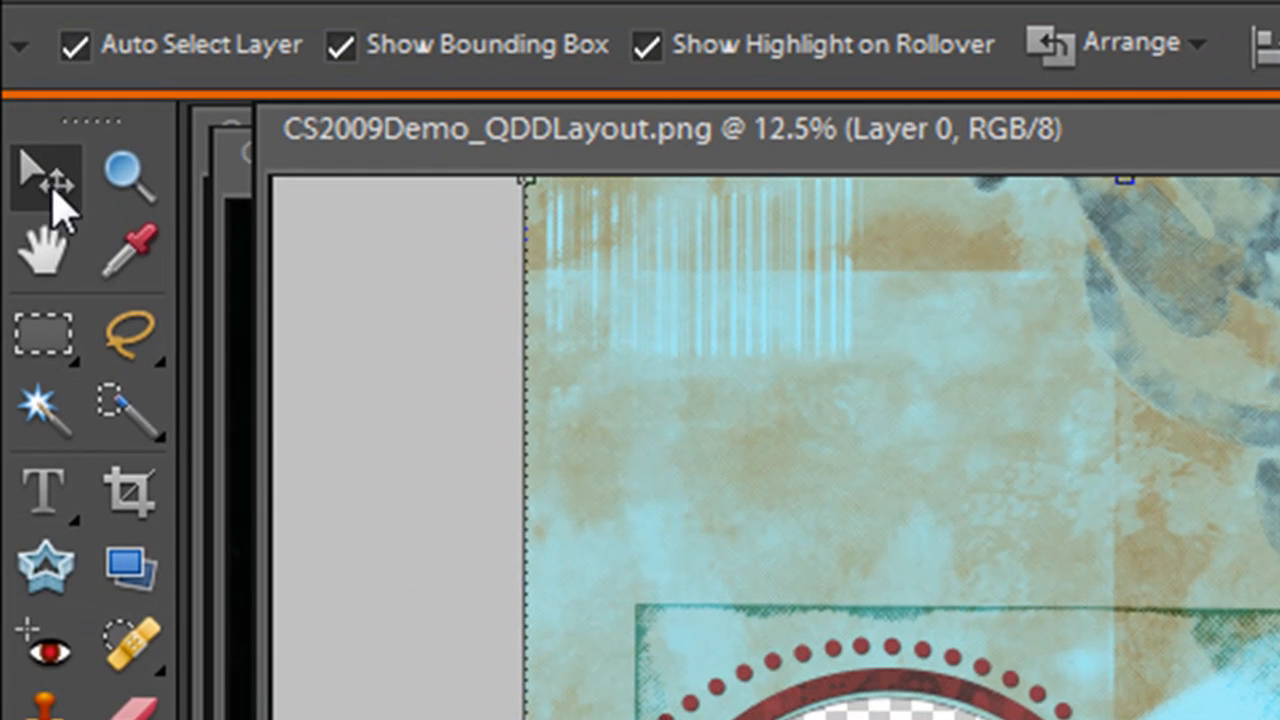
mouse_move(85, 195)
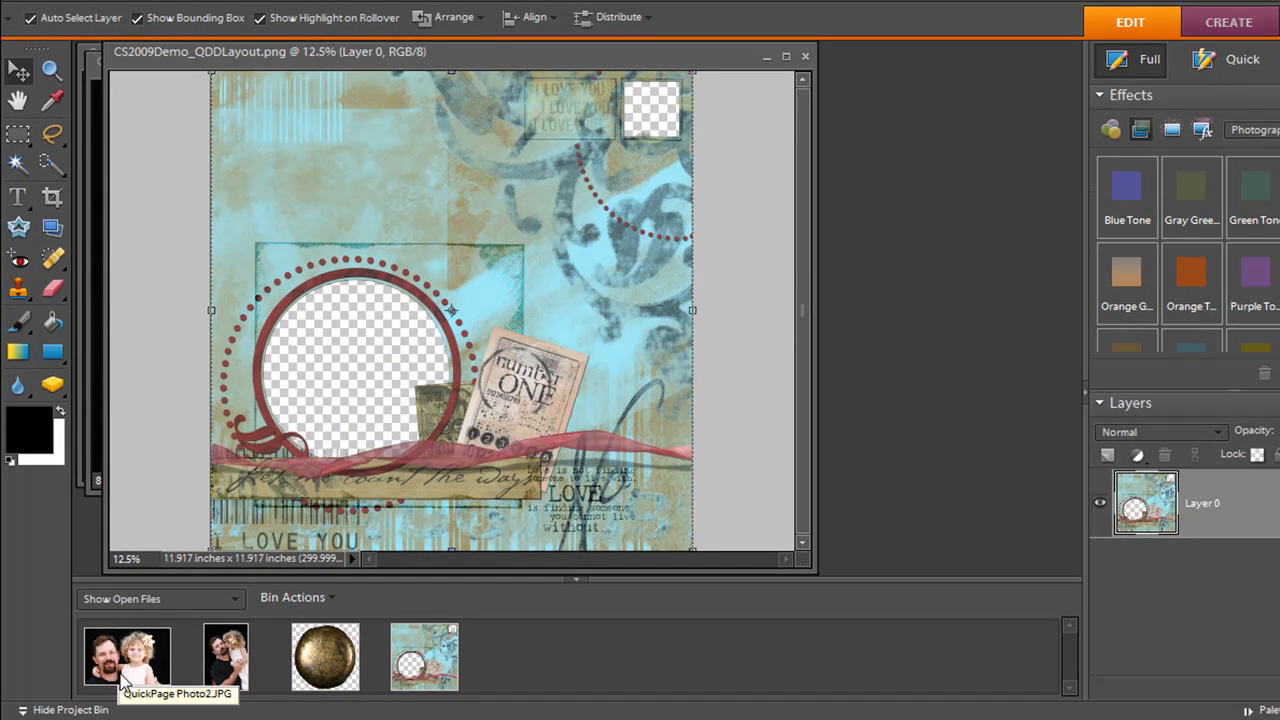
mouse_move(226, 657)
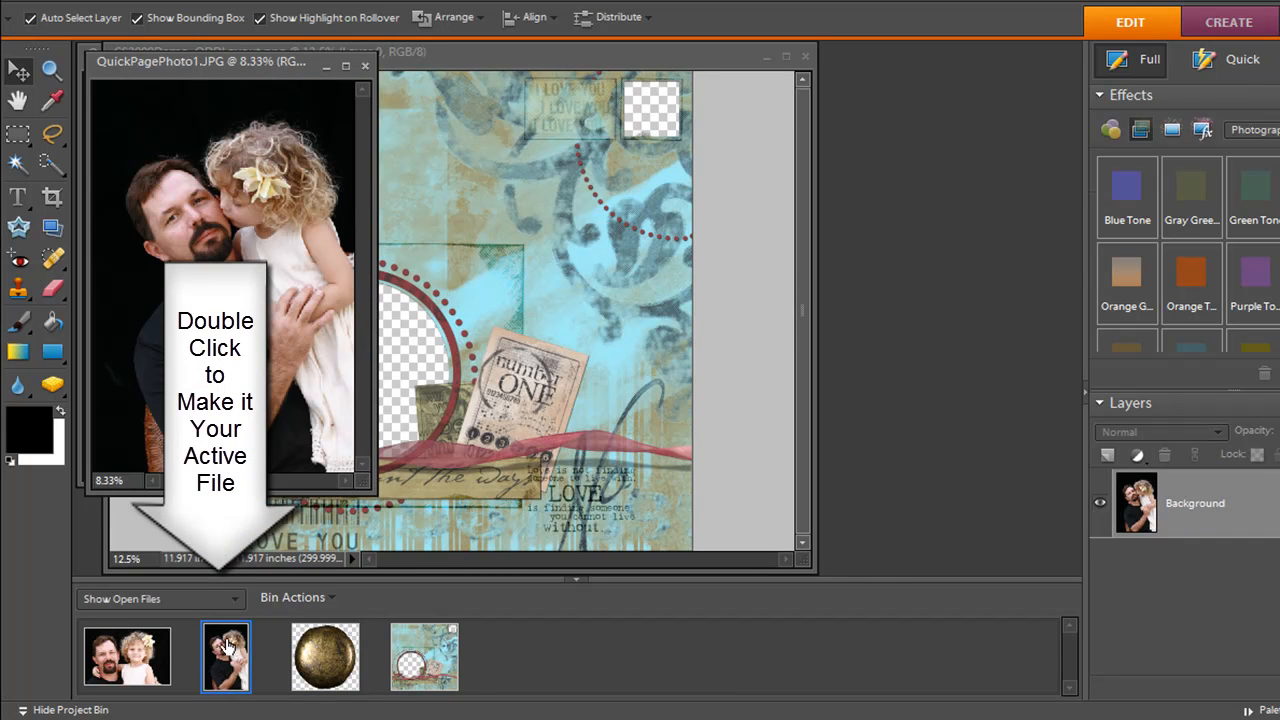
mouse_move(215, 620)
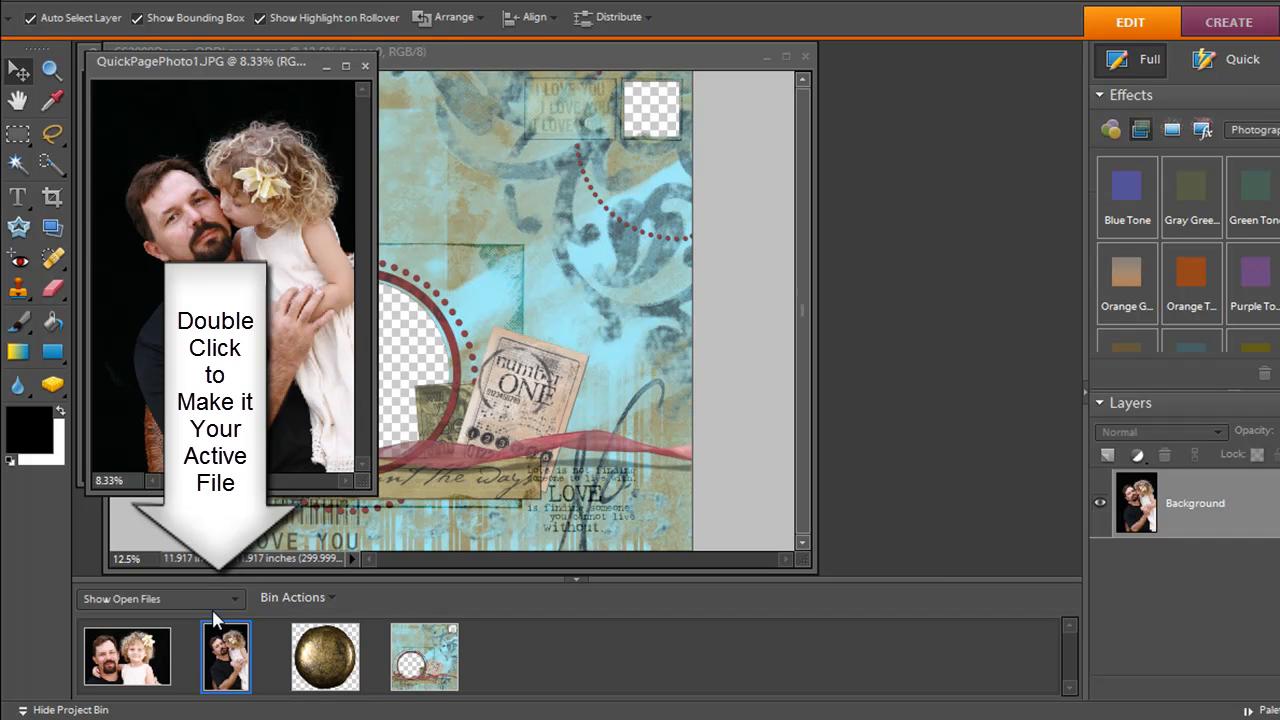
- Bring up the kissing photo as Layer 1 and show its transform bounding box
double_click(225, 657)
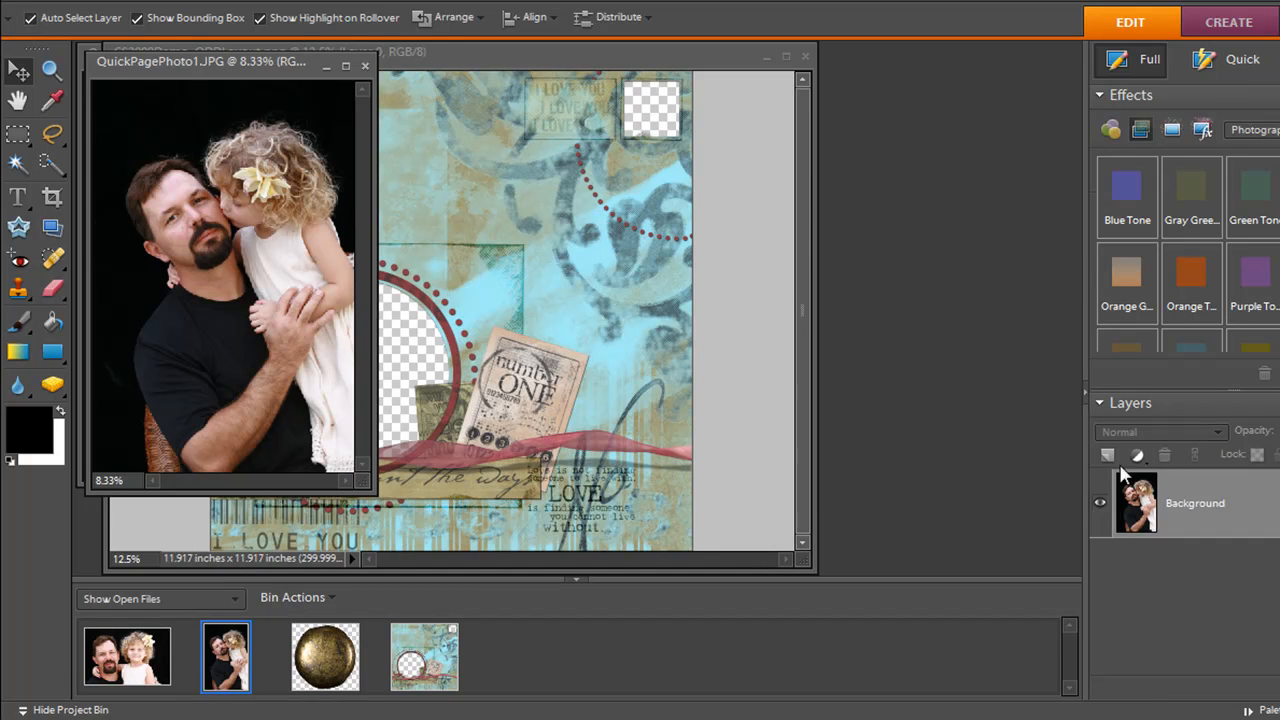
mouse_move(1205, 508)
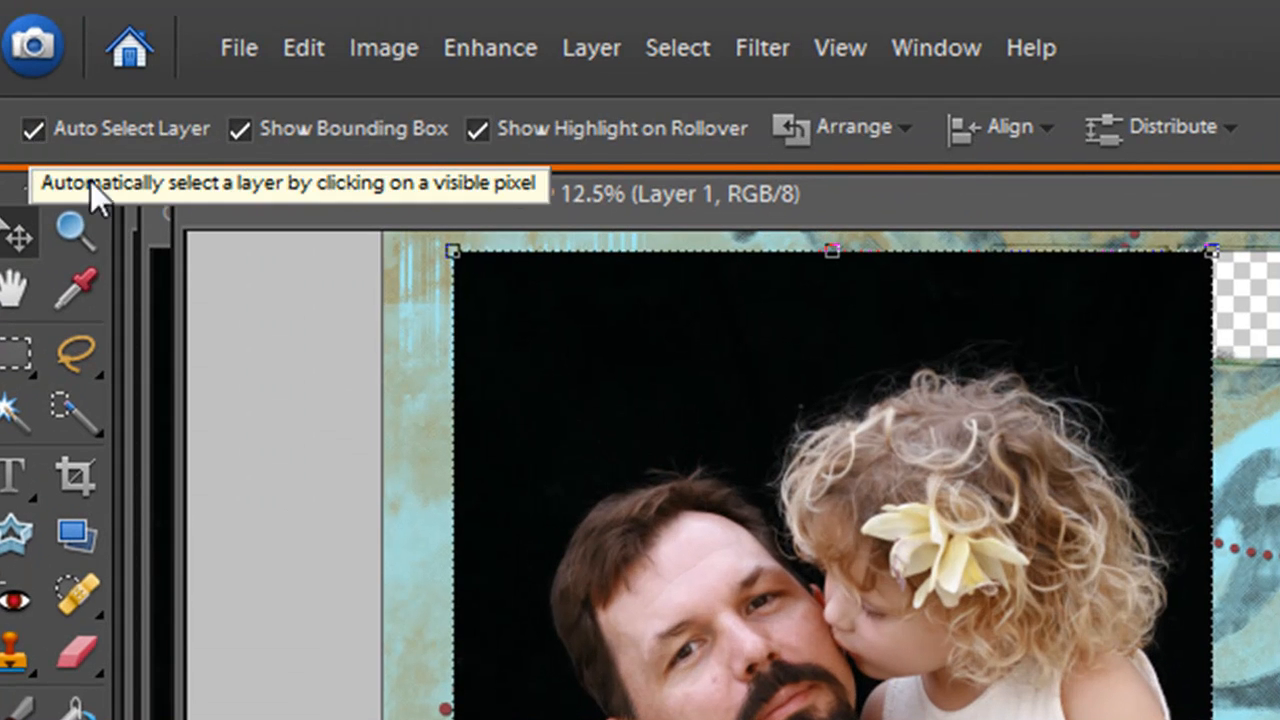
mouse_move(240, 128)
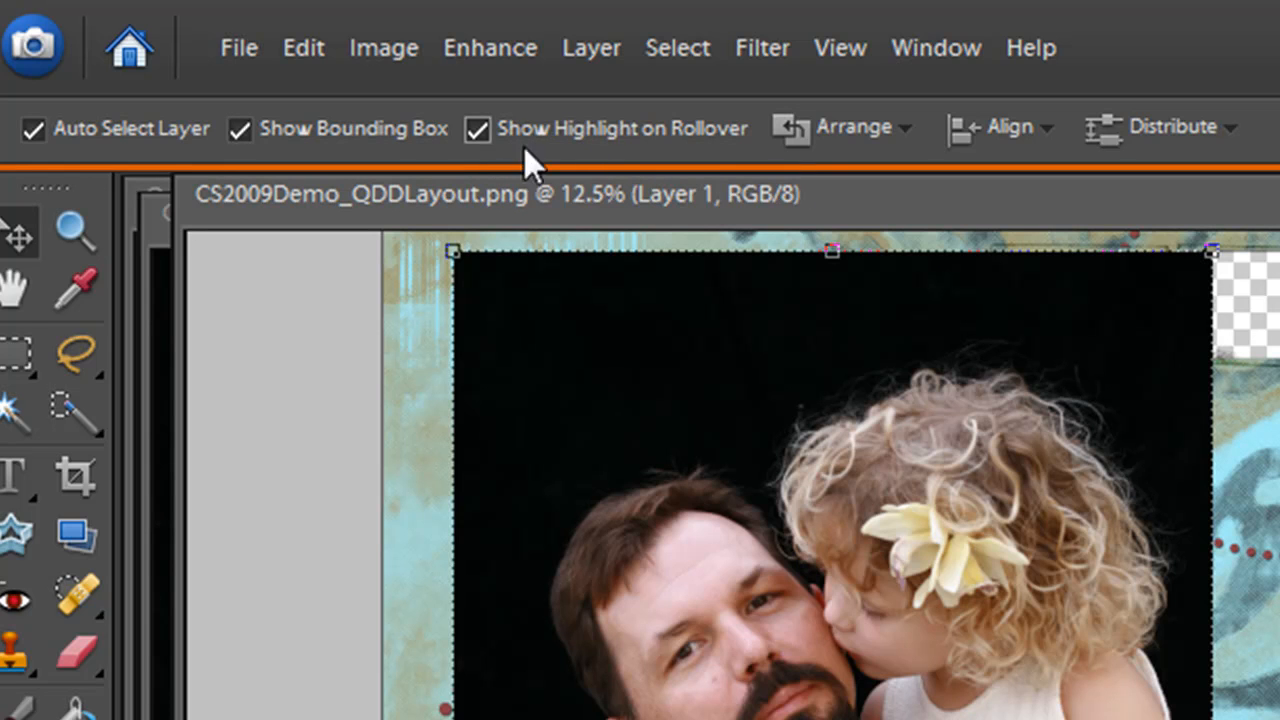
mouse_move(485, 160)
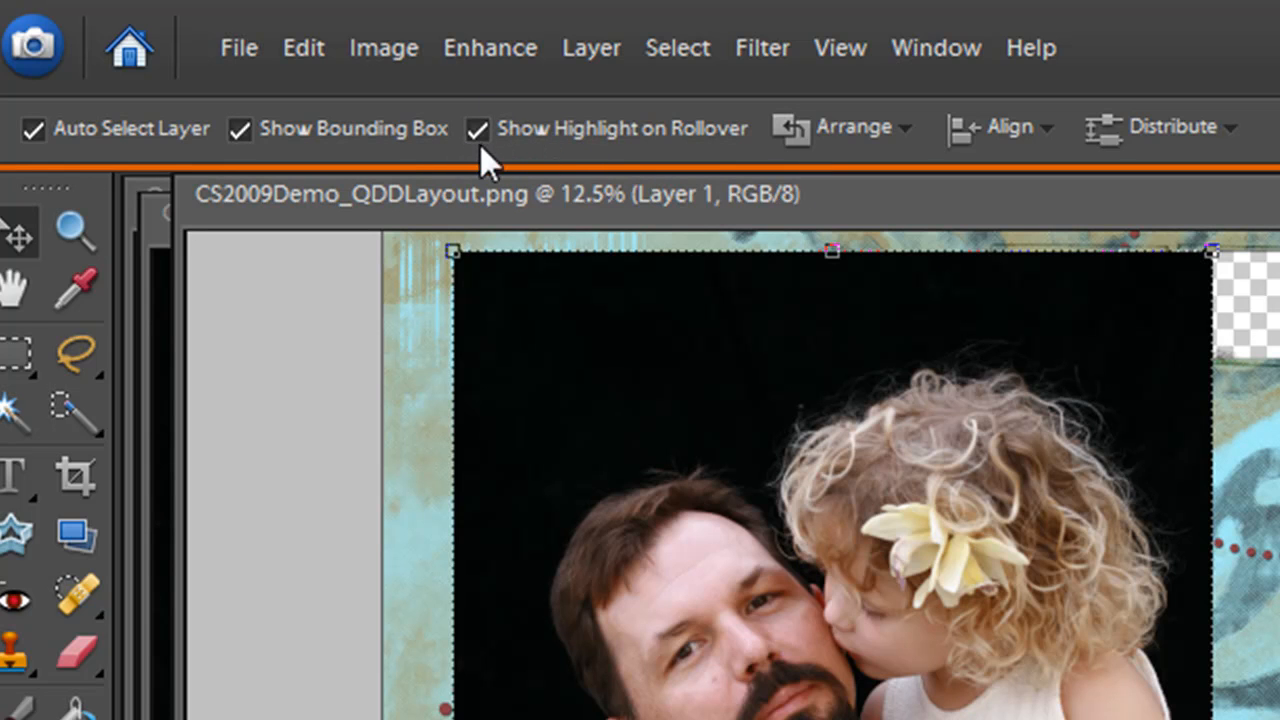
click(240, 128)
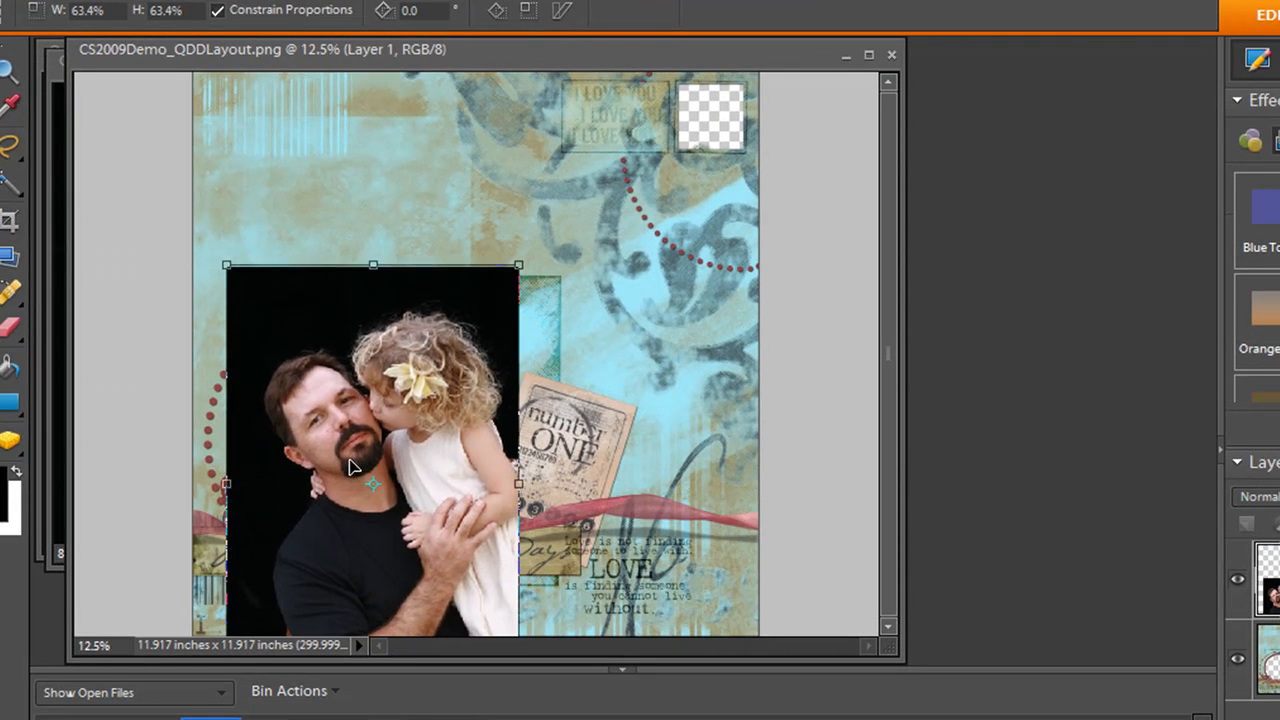
- Scale Layer 1 to about 63%, tilt it slightly, and commit the transform
drag(517, 265, 512, 270)
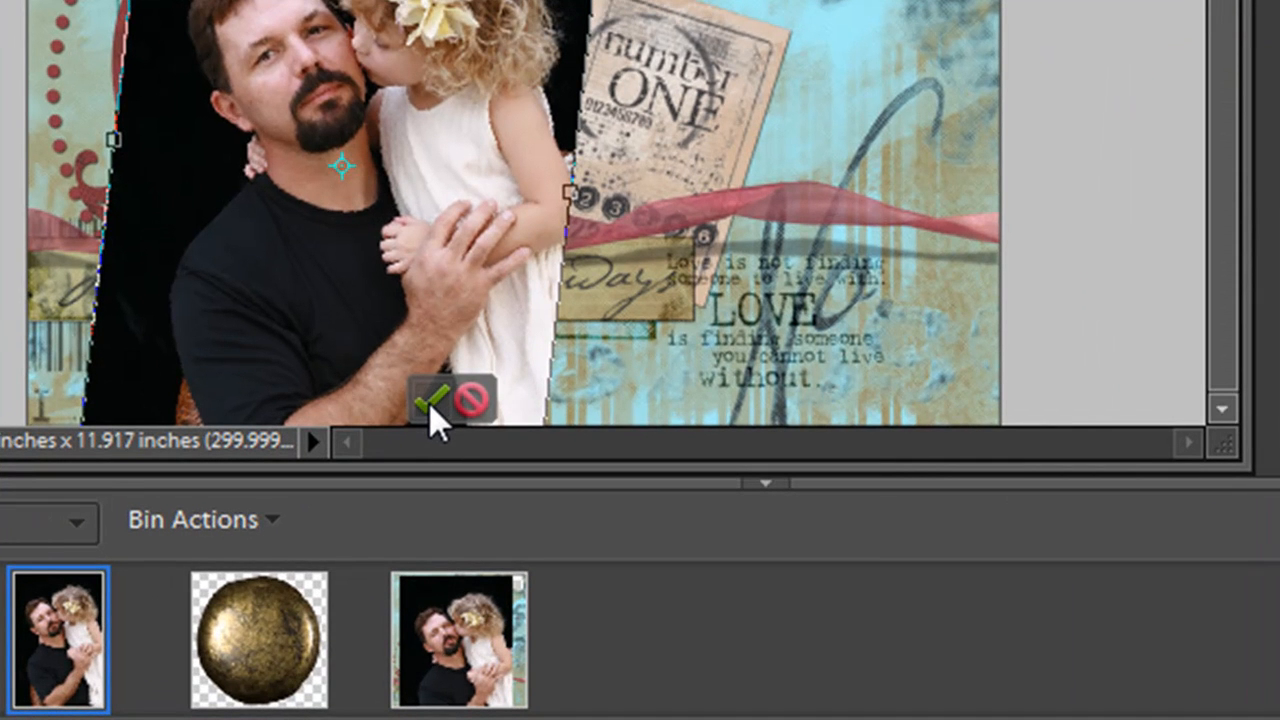
click(428, 403)
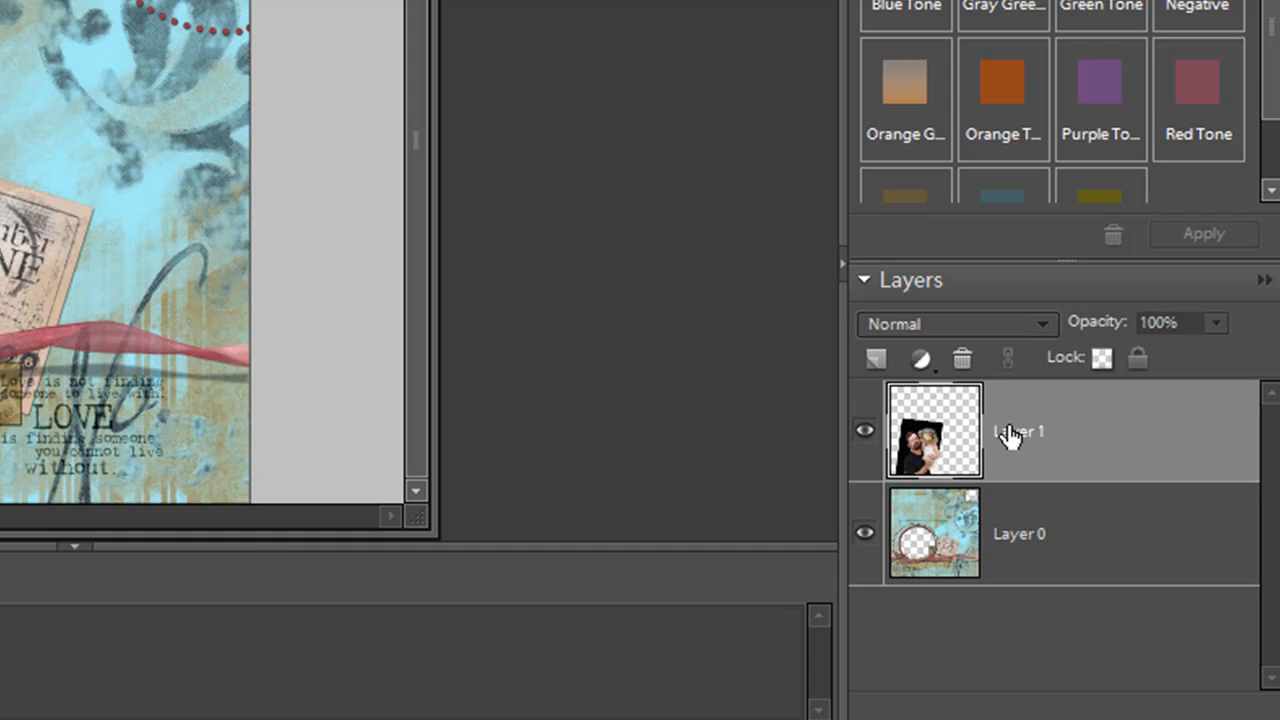
mouse_move(1013, 440)
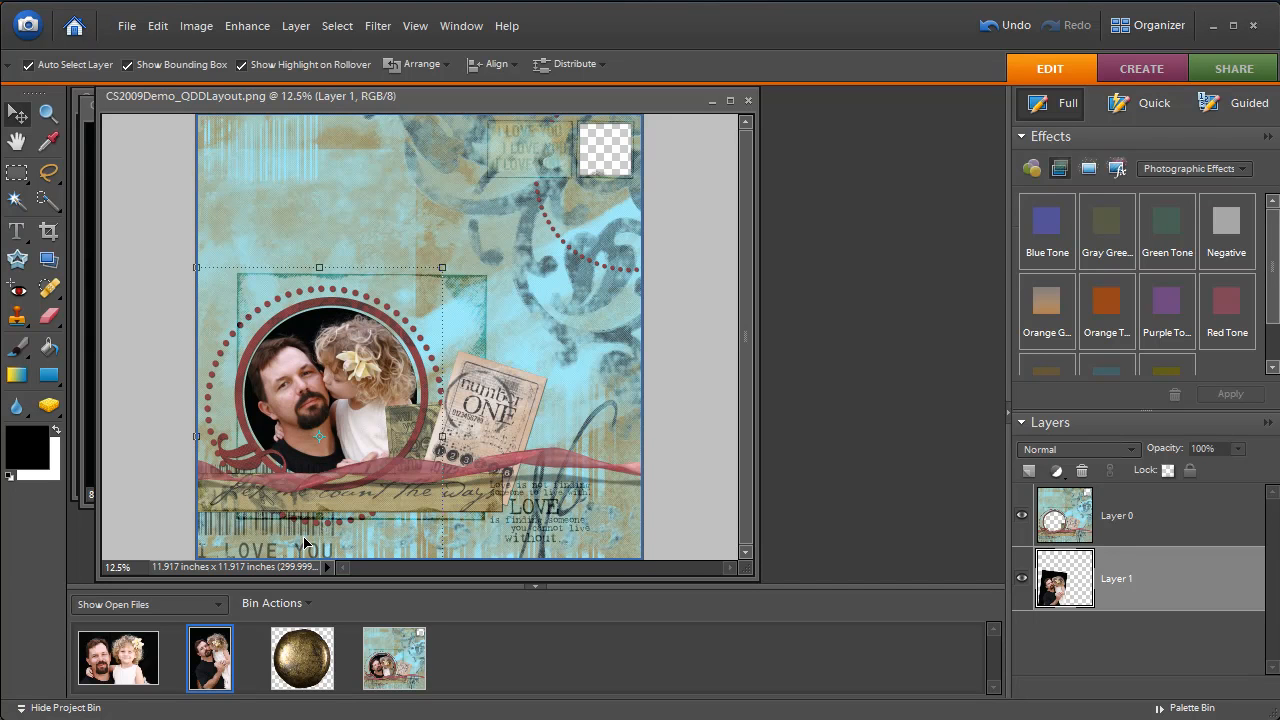
mouse_move(323, 488)
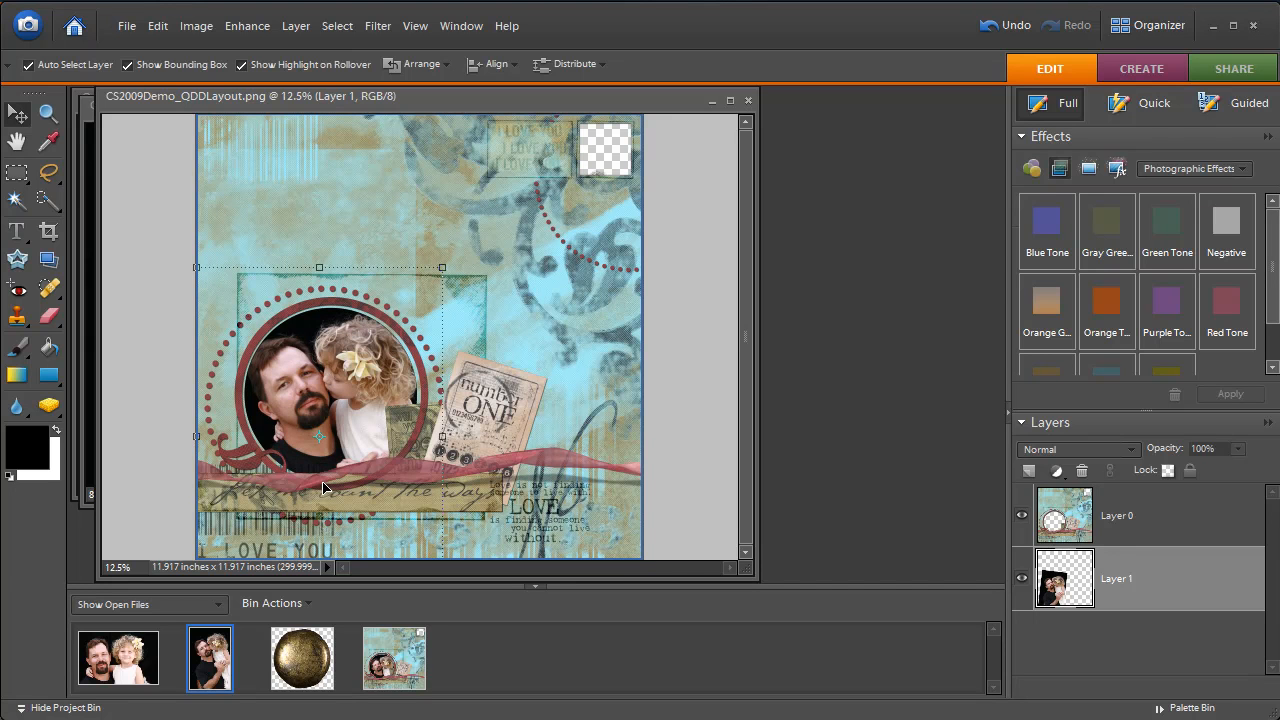
mouse_move(332, 486)
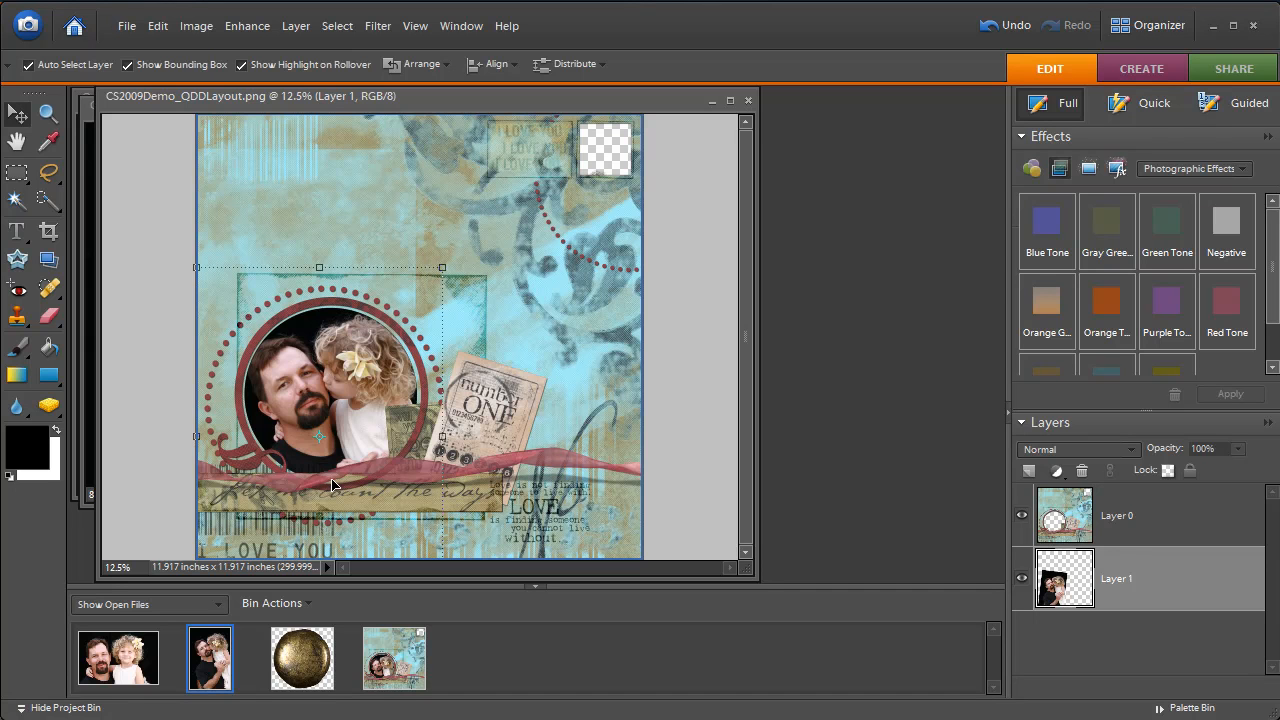
mouse_move(337, 480)
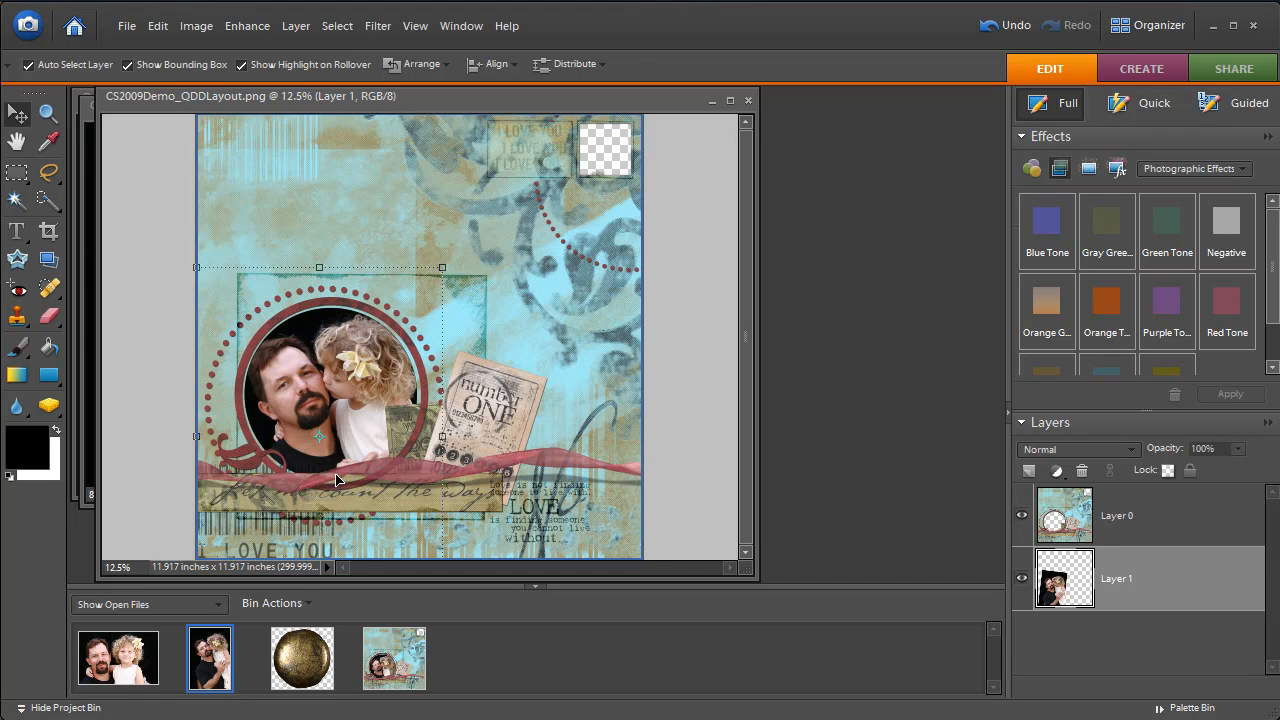
- Undo the last change and rearrange the photo layer's stacking order
key(ctrl+z)
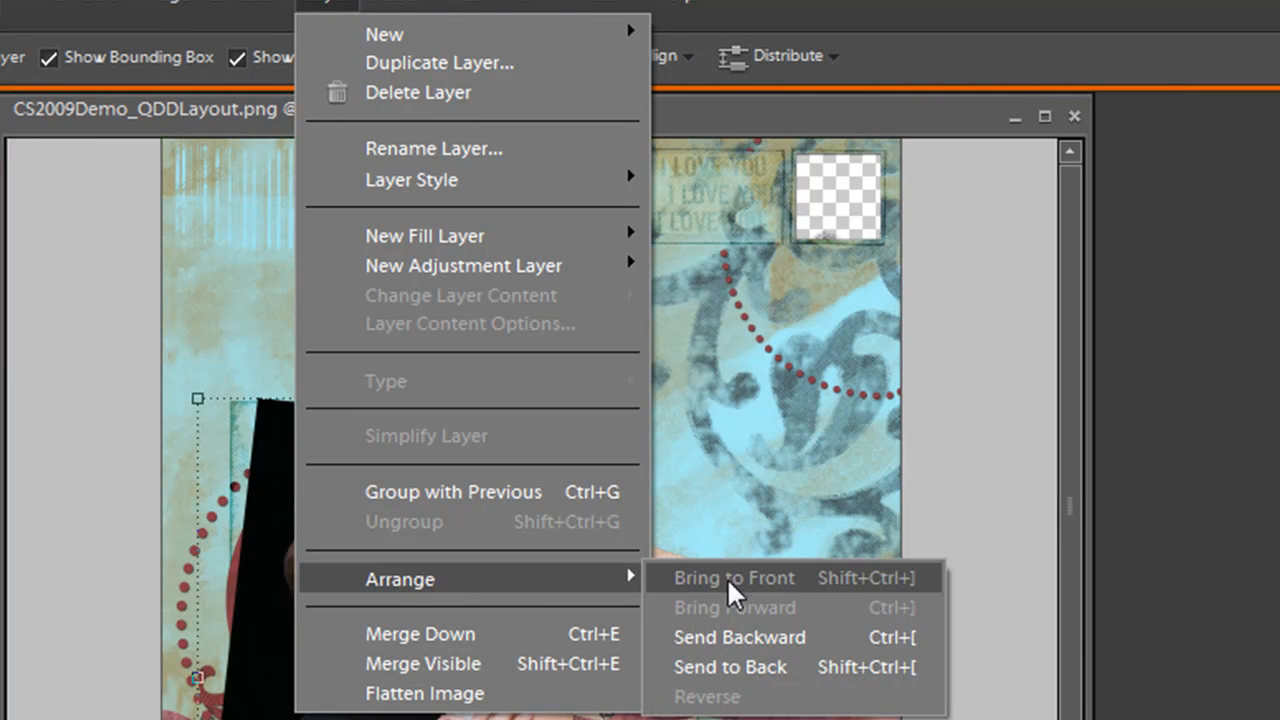
click(733, 578)
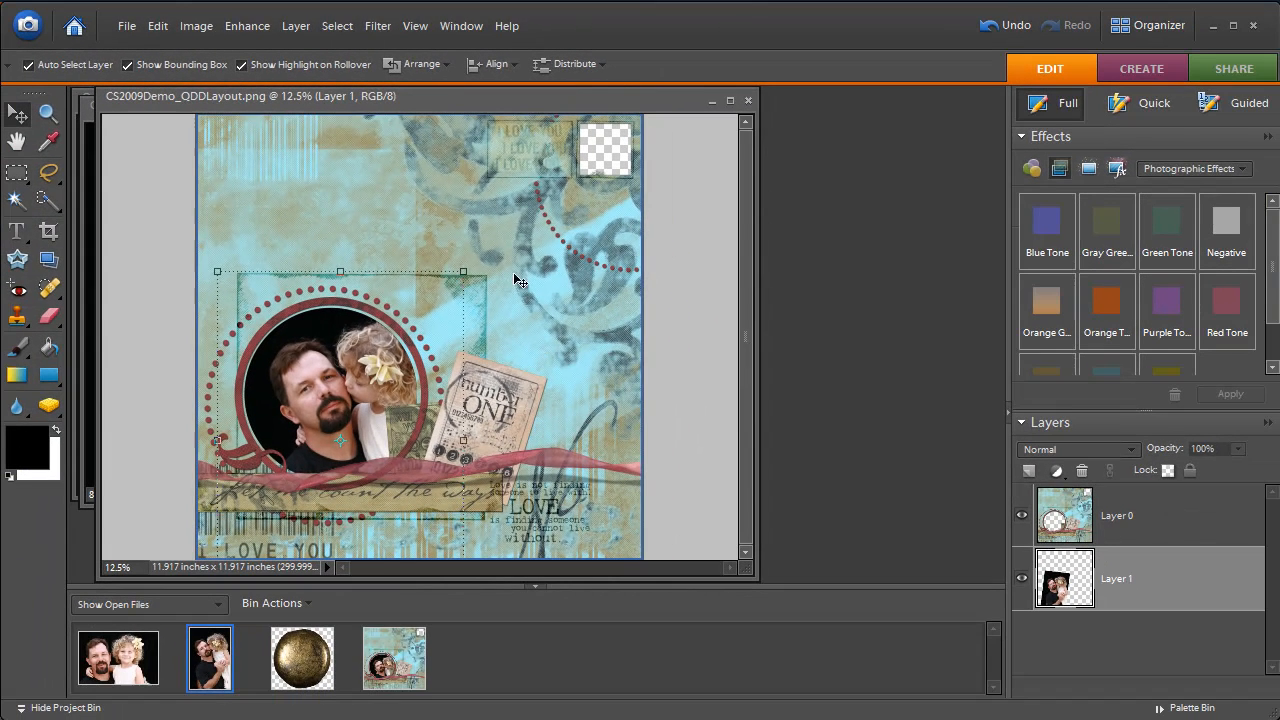
mouse_move(423, 355)
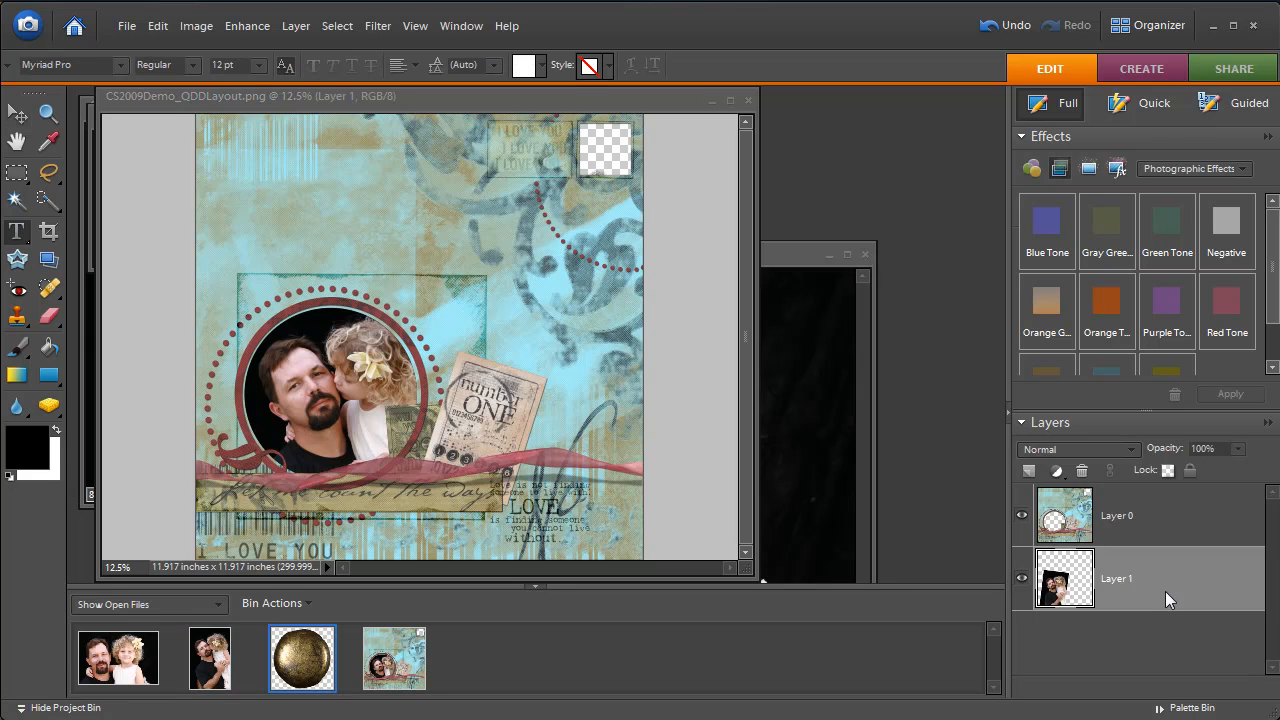
mouse_move(1171, 593)
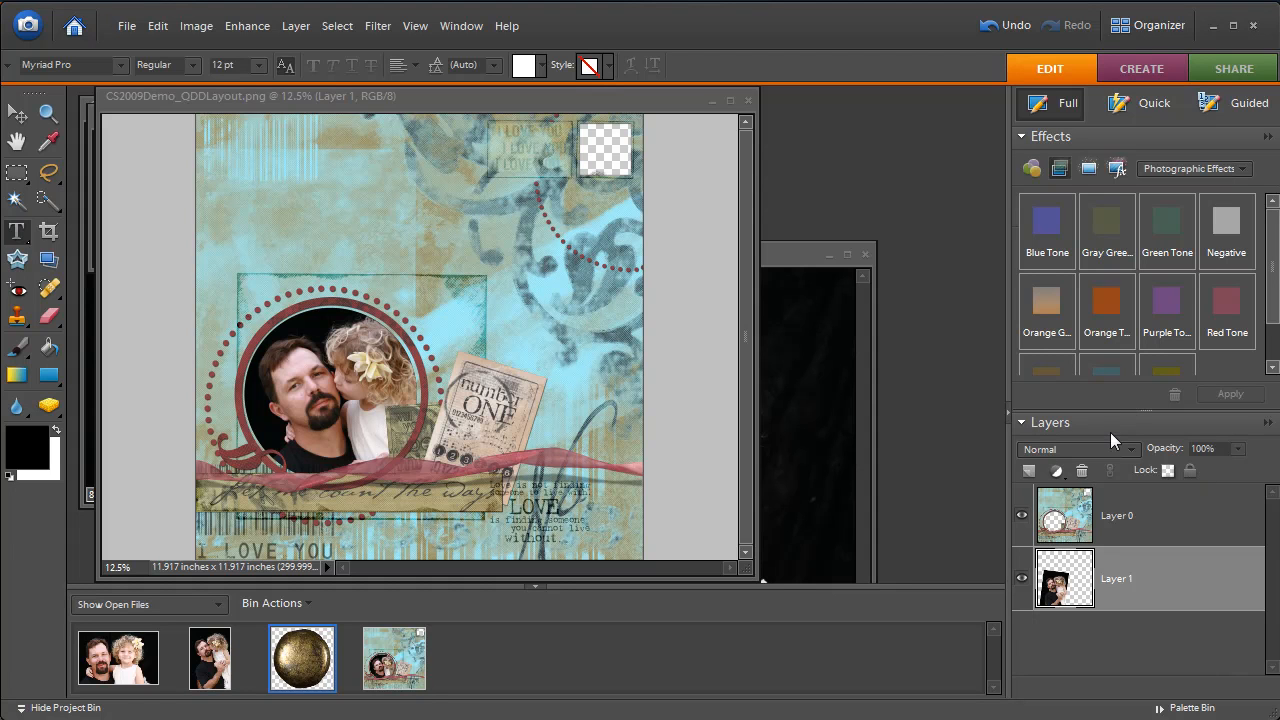
mouse_move(1100, 518)
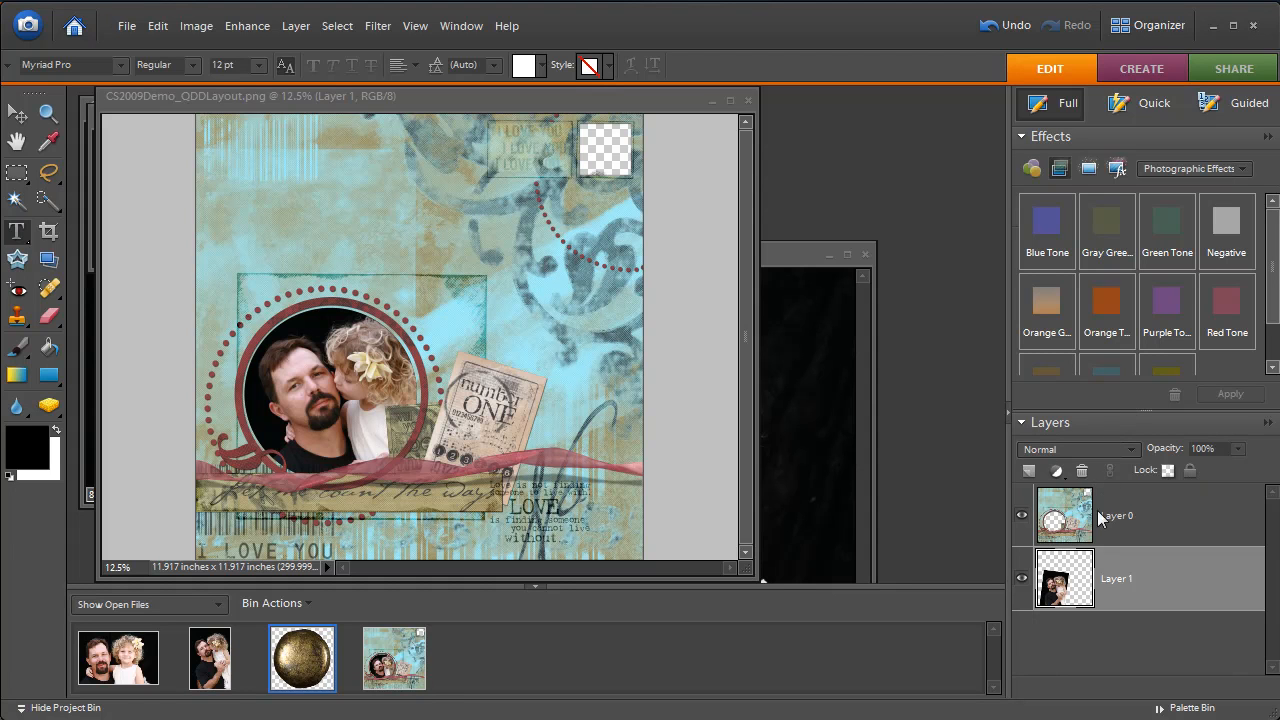
mouse_move(1126, 547)
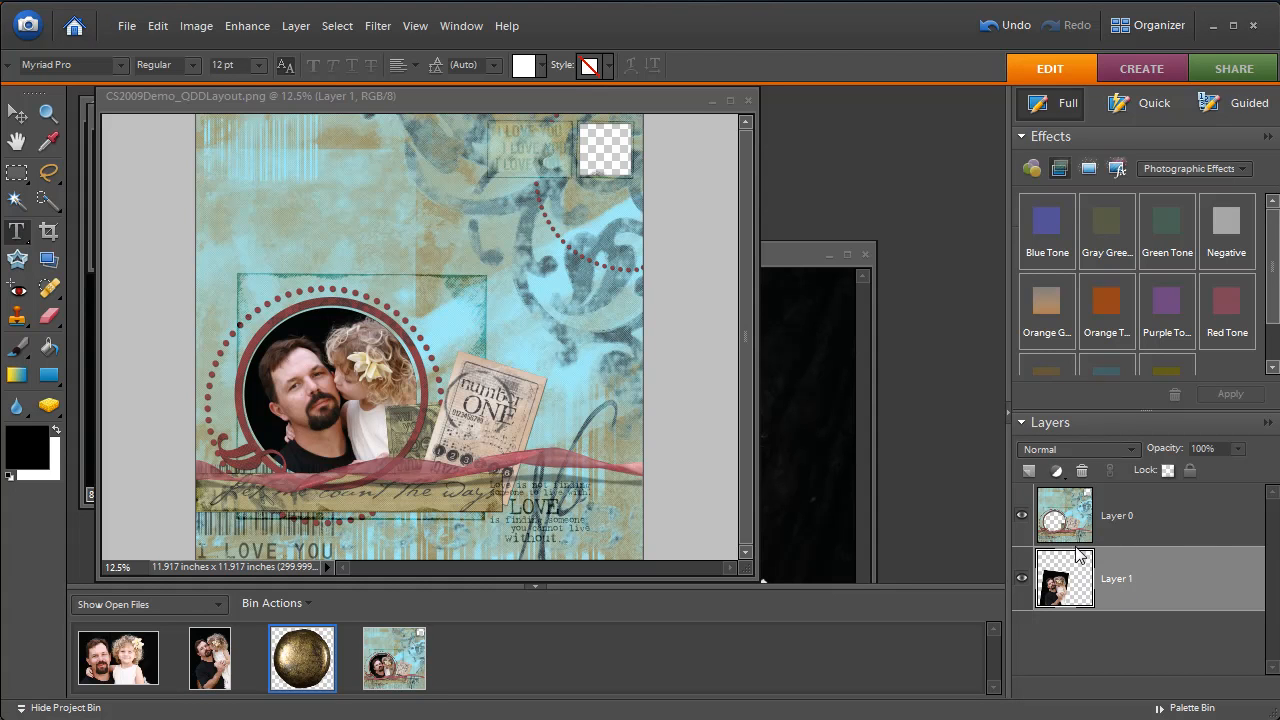
mouse_move(1113, 555)
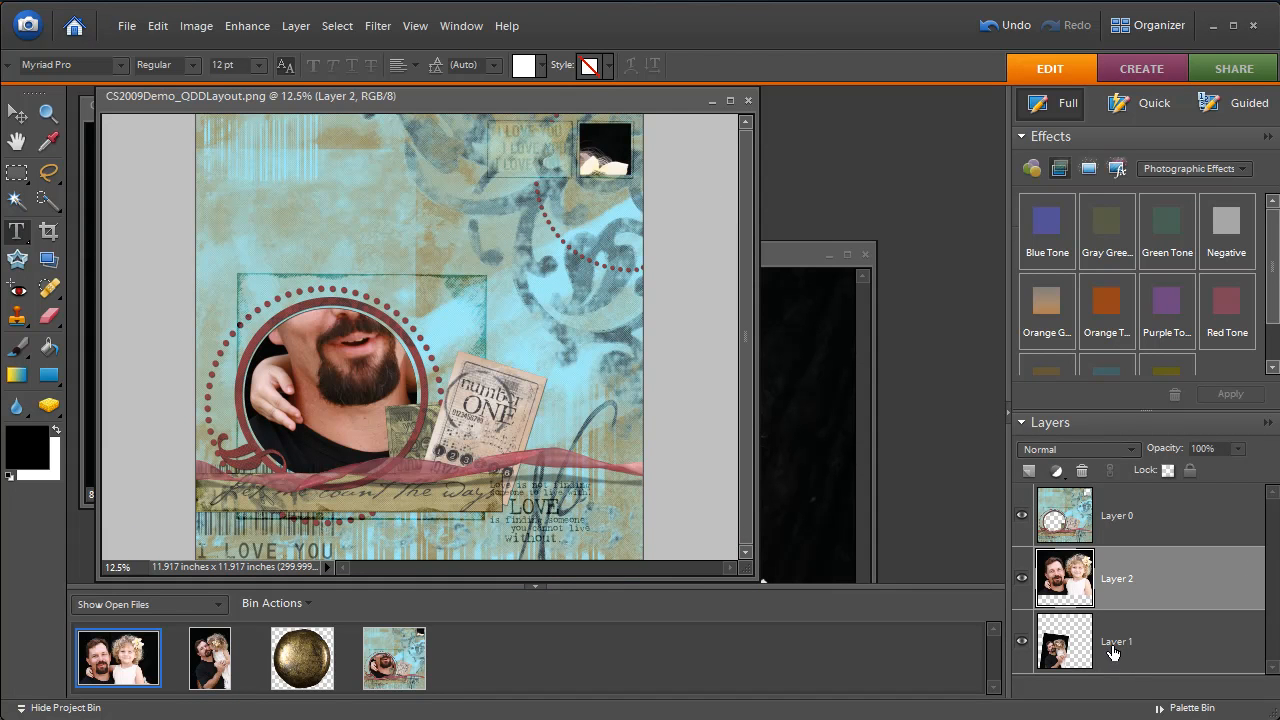
- Shrink Layer 2 with the Move tool into the top-right square frame and commit
click(1116, 641)
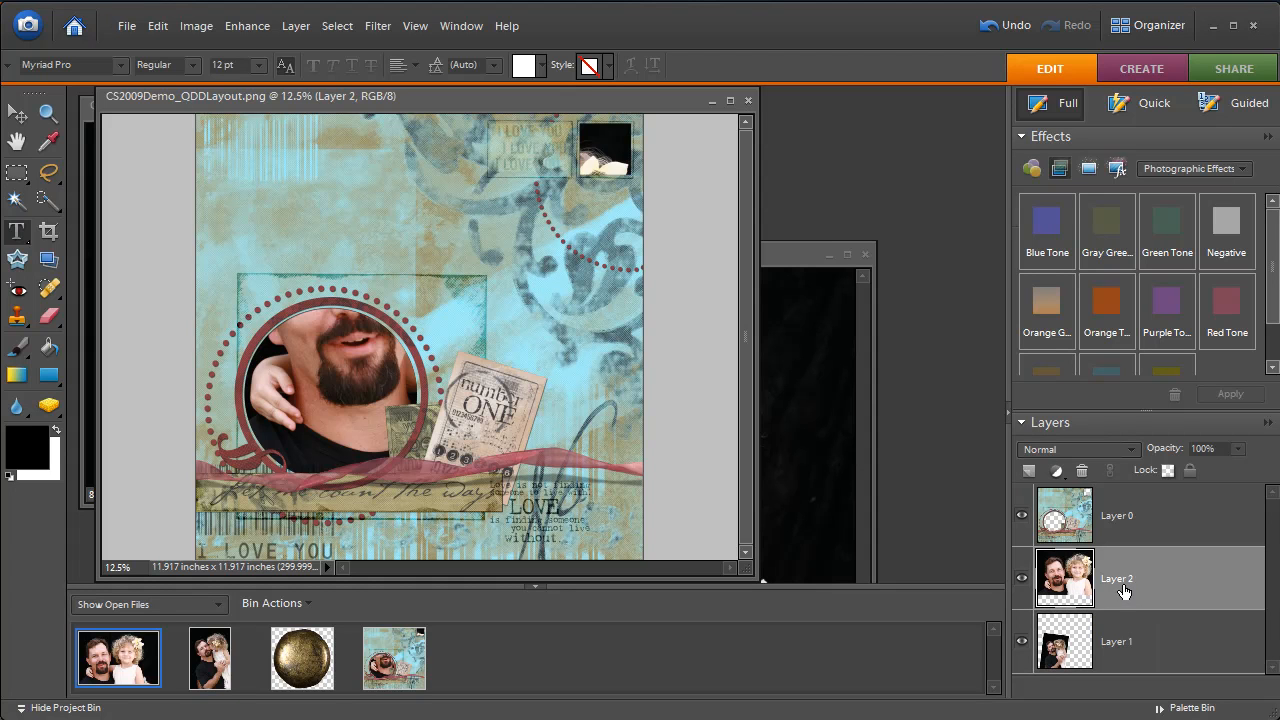
mouse_move(1158, 592)
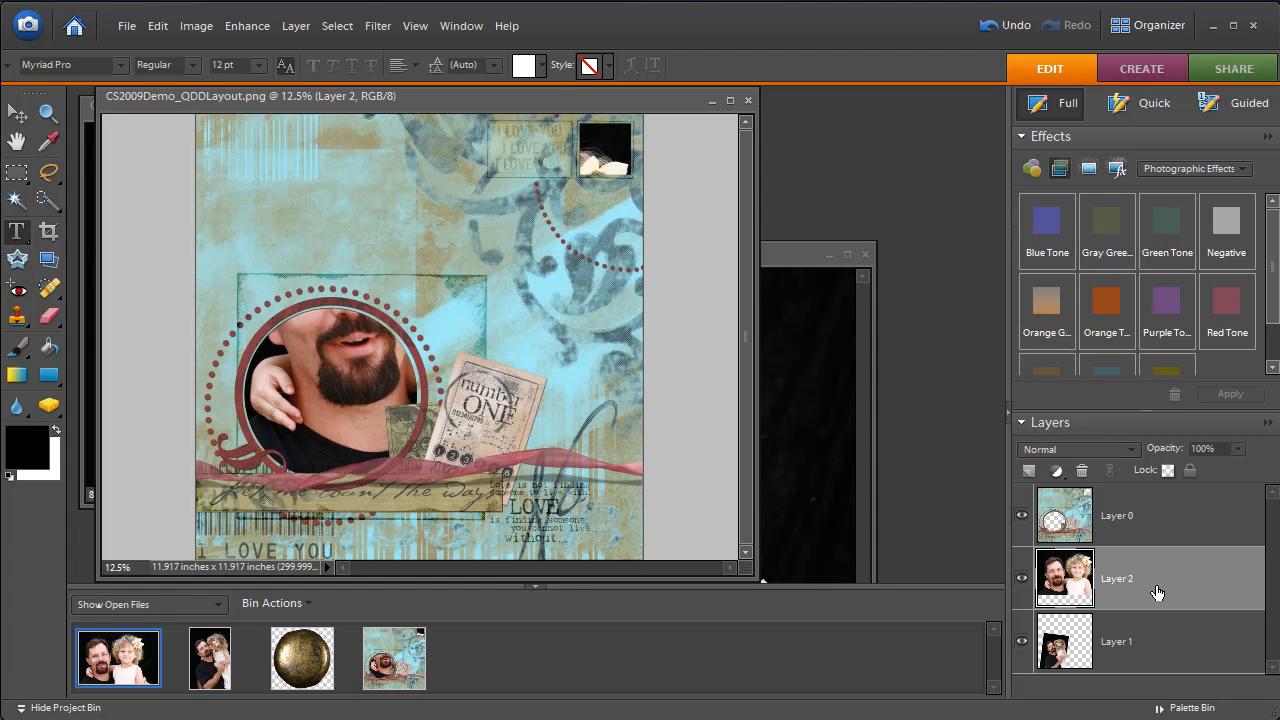
mouse_move(1127, 585)
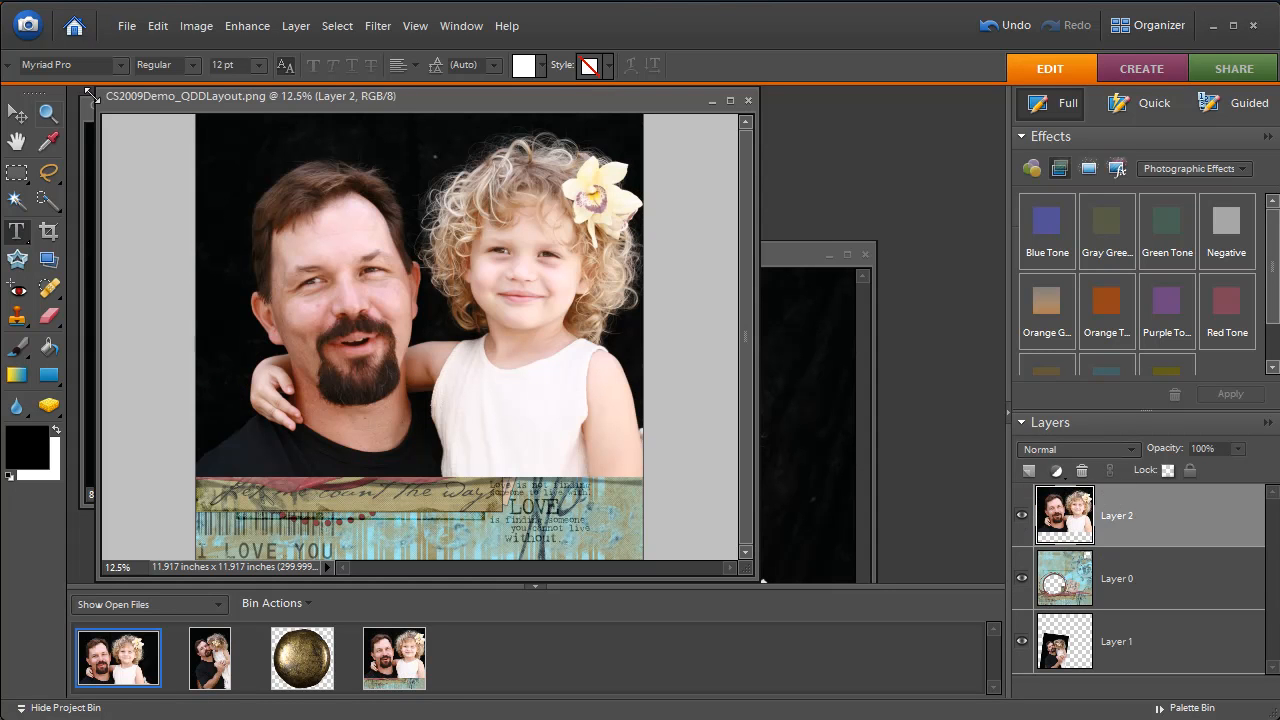
mouse_move(17, 113)
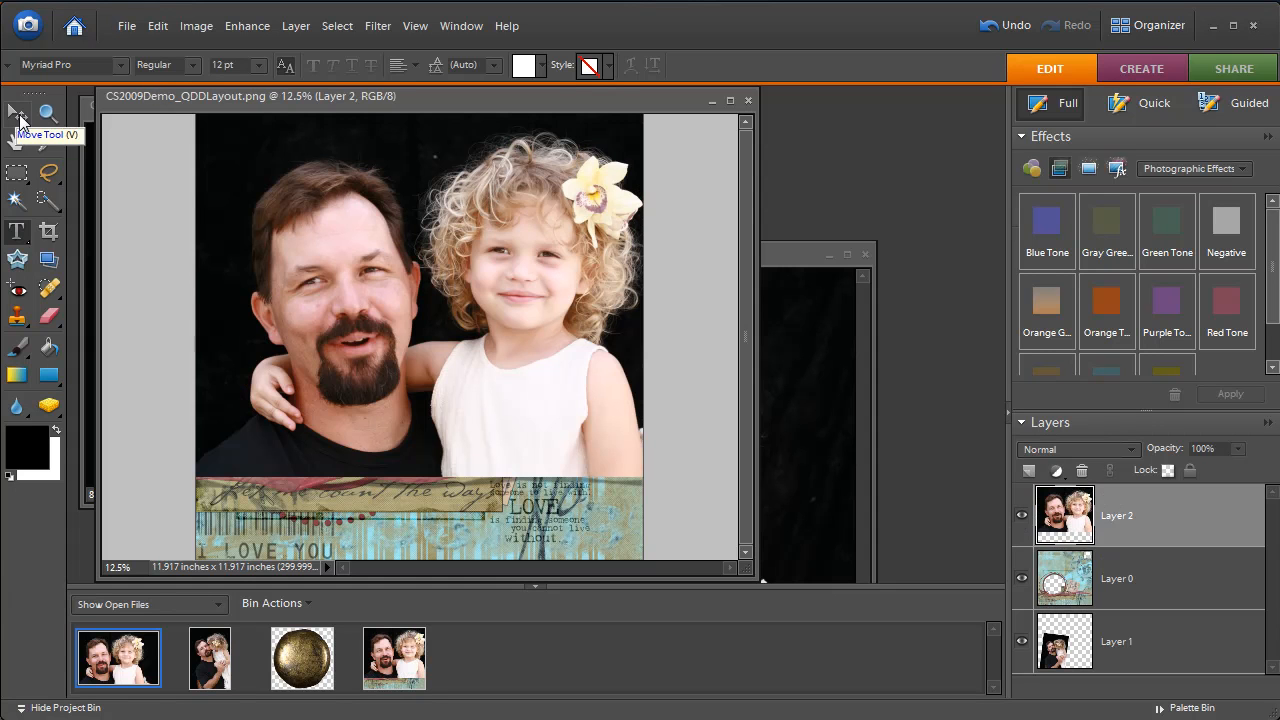
click(16, 112)
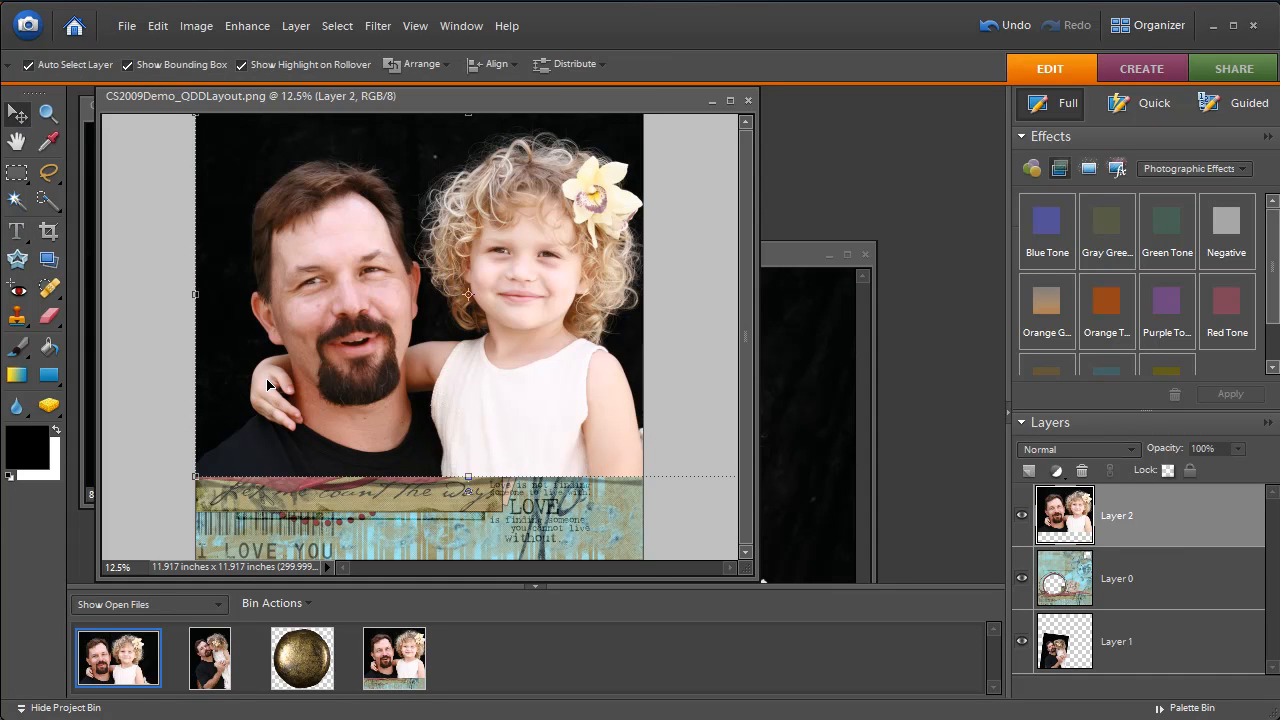
mouse_move(263, 435)
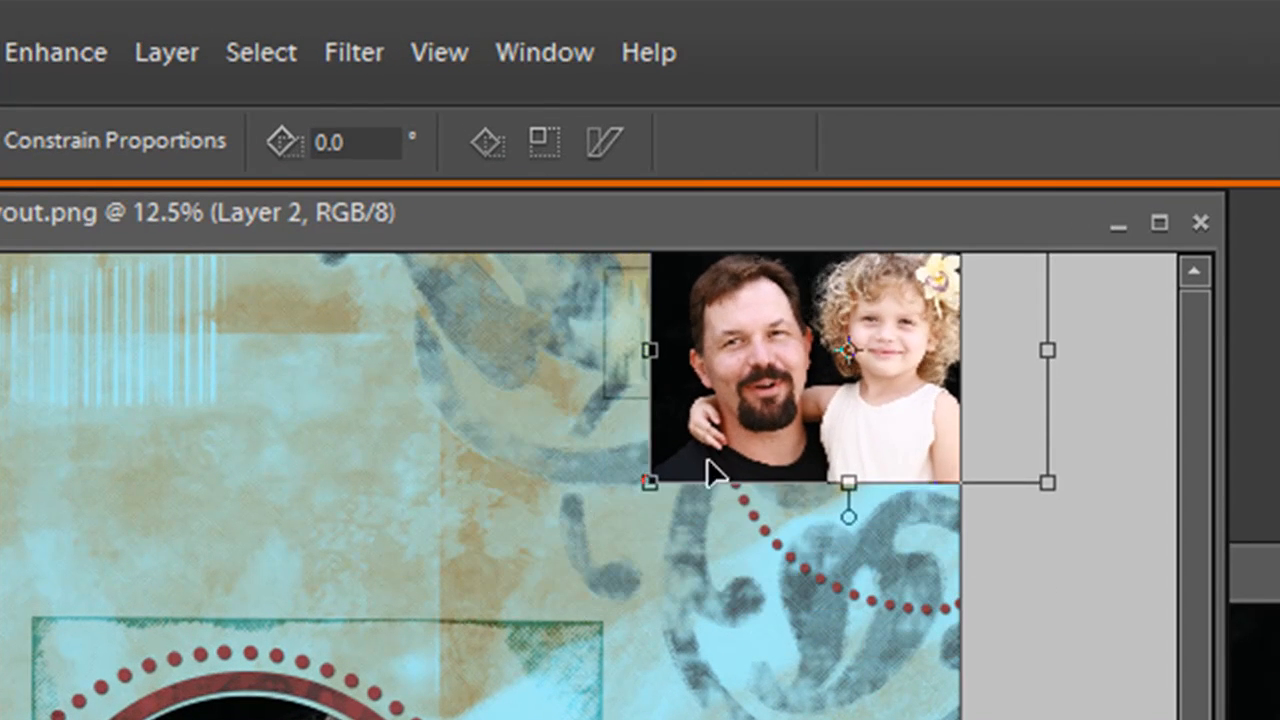
drag(648, 483, 595, 515)
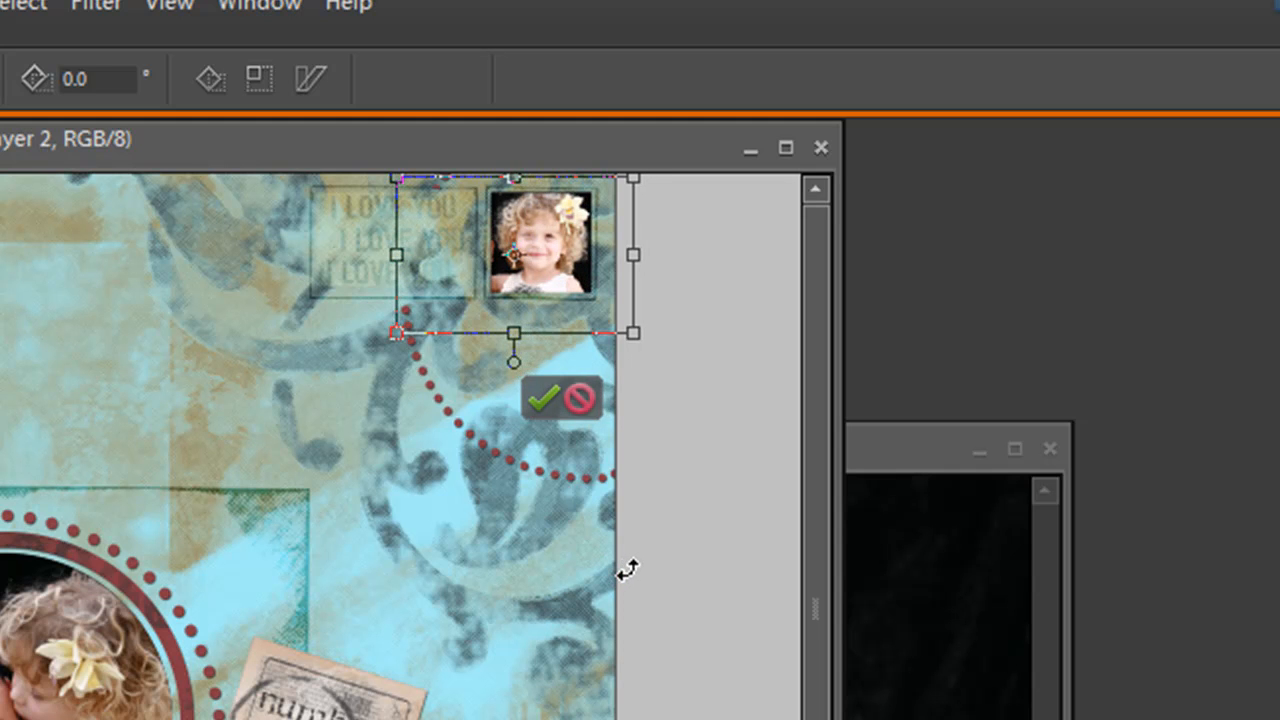
click(543, 397)
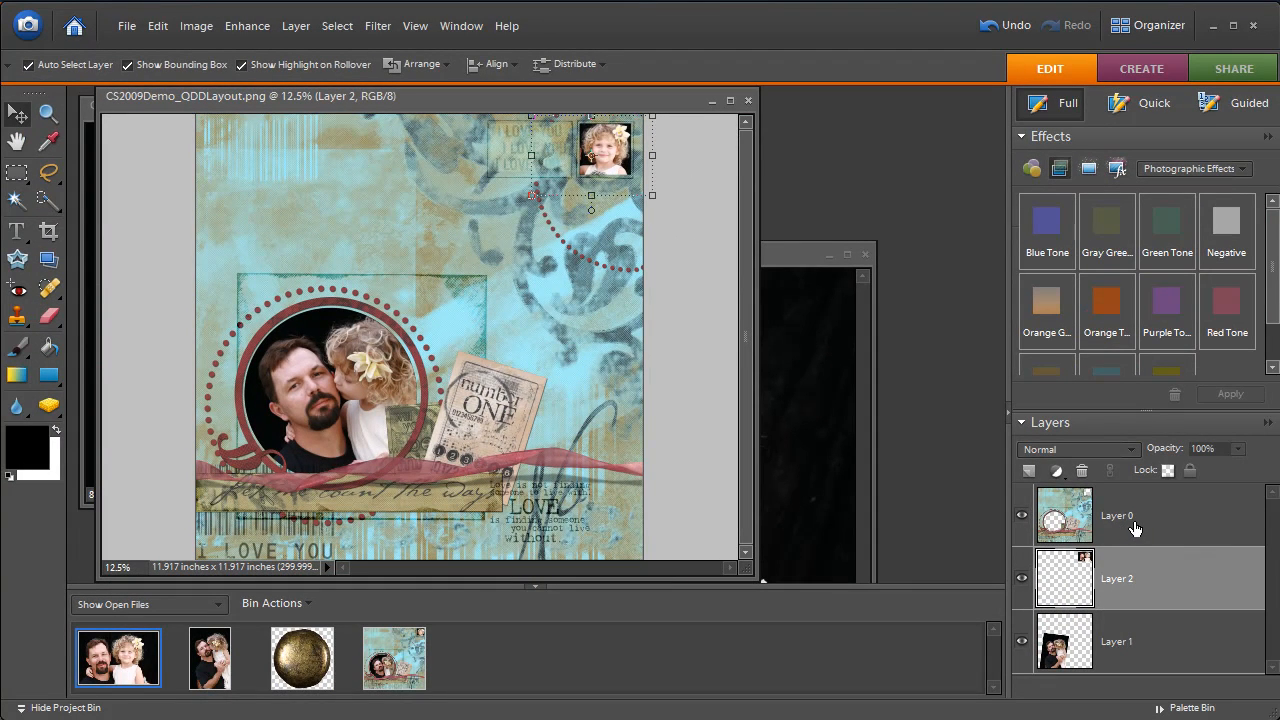
- Select Layer 0, bring in the brass brad, and slide it along the title strip
click(1115, 515)
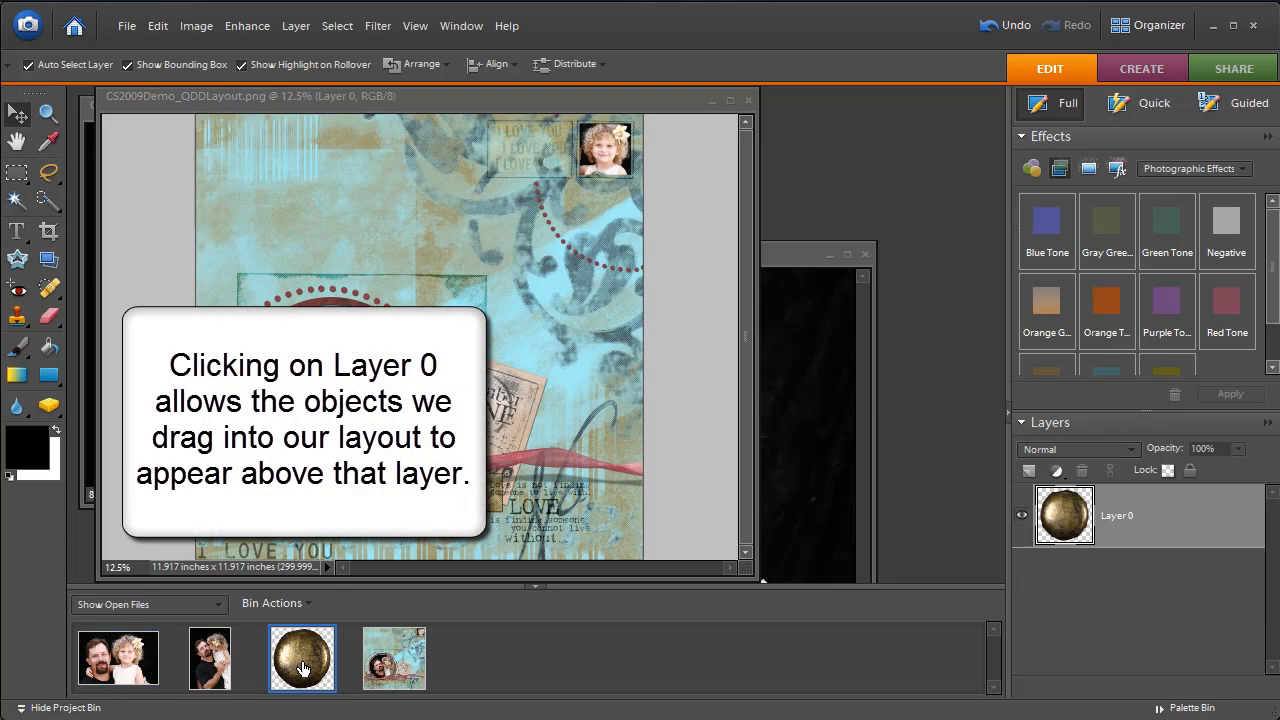
double_click(302, 658)
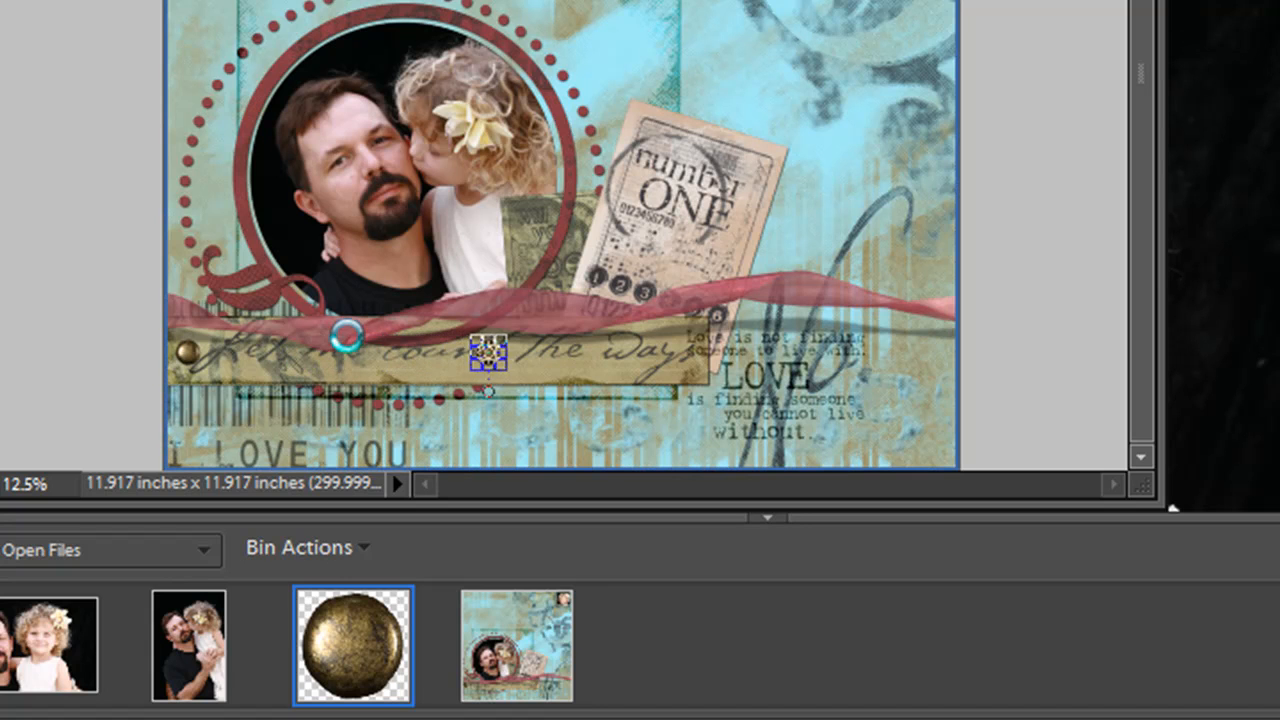
drag(488, 357, 563, 357)
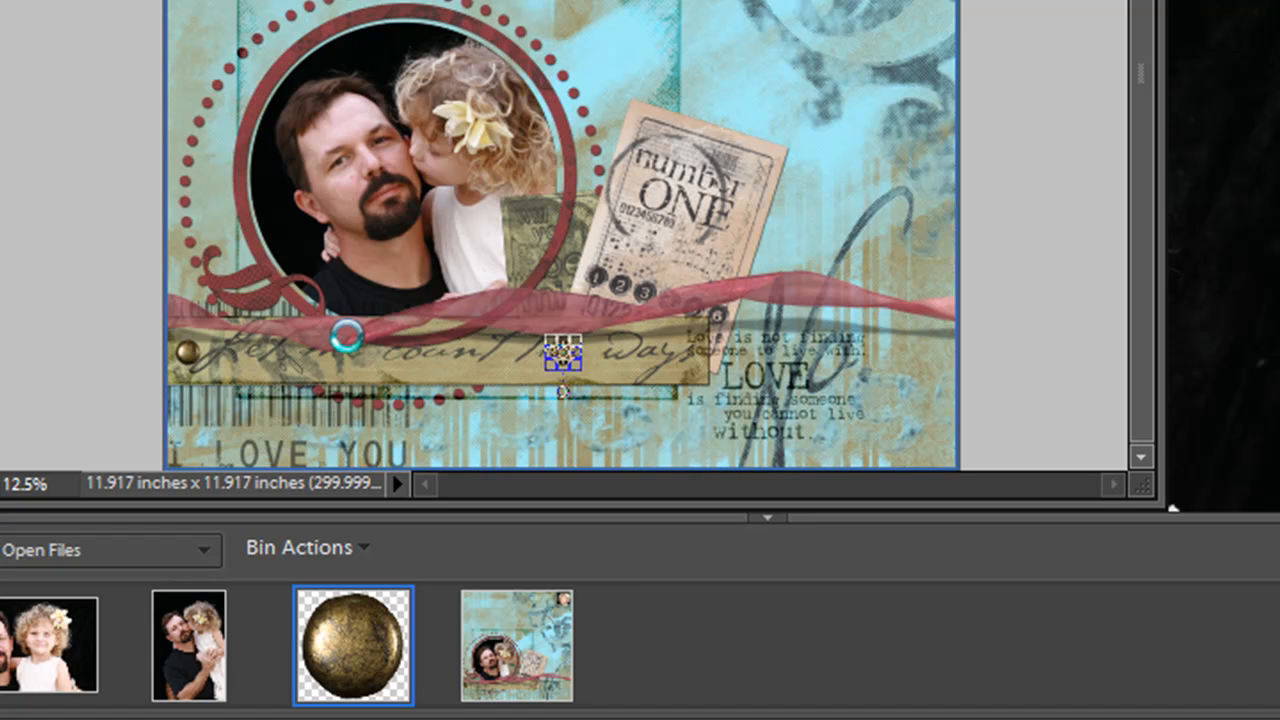
drag(563, 360, 645, 355)
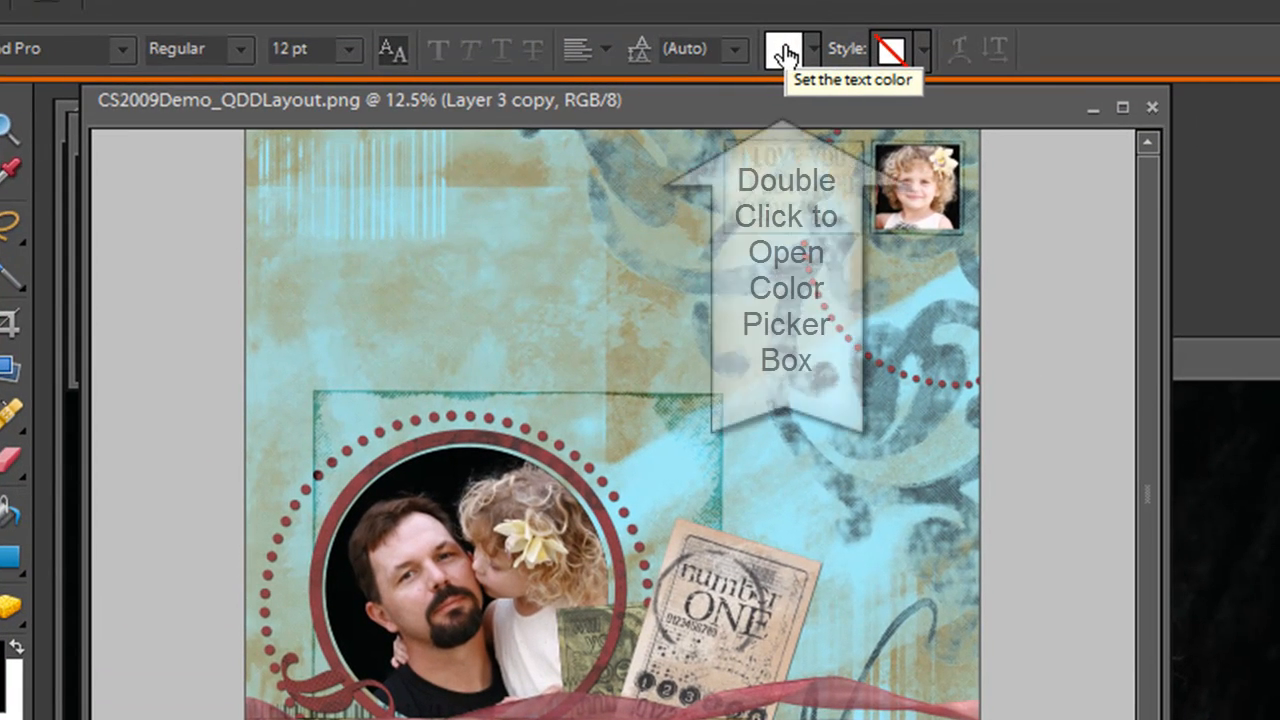
- Eyedropper a dark green from the layout's lettering as the text colour
double_click(789, 49)
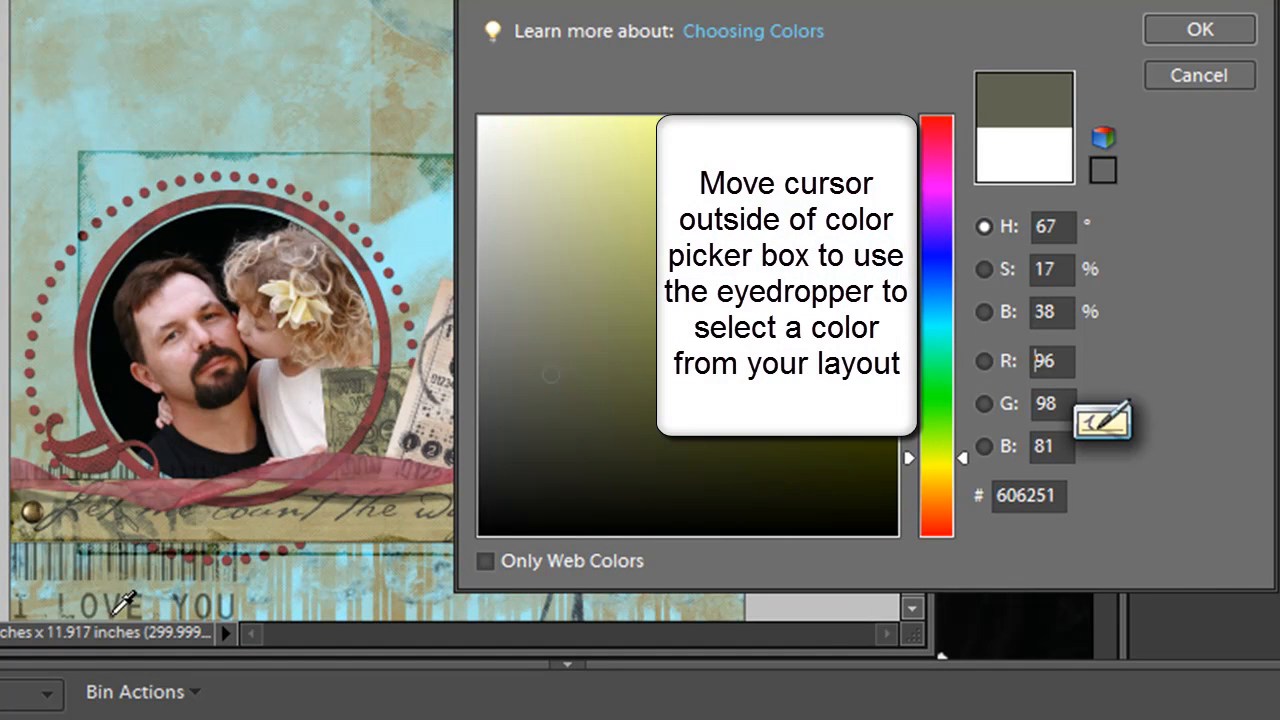
mouse_move(127, 545)
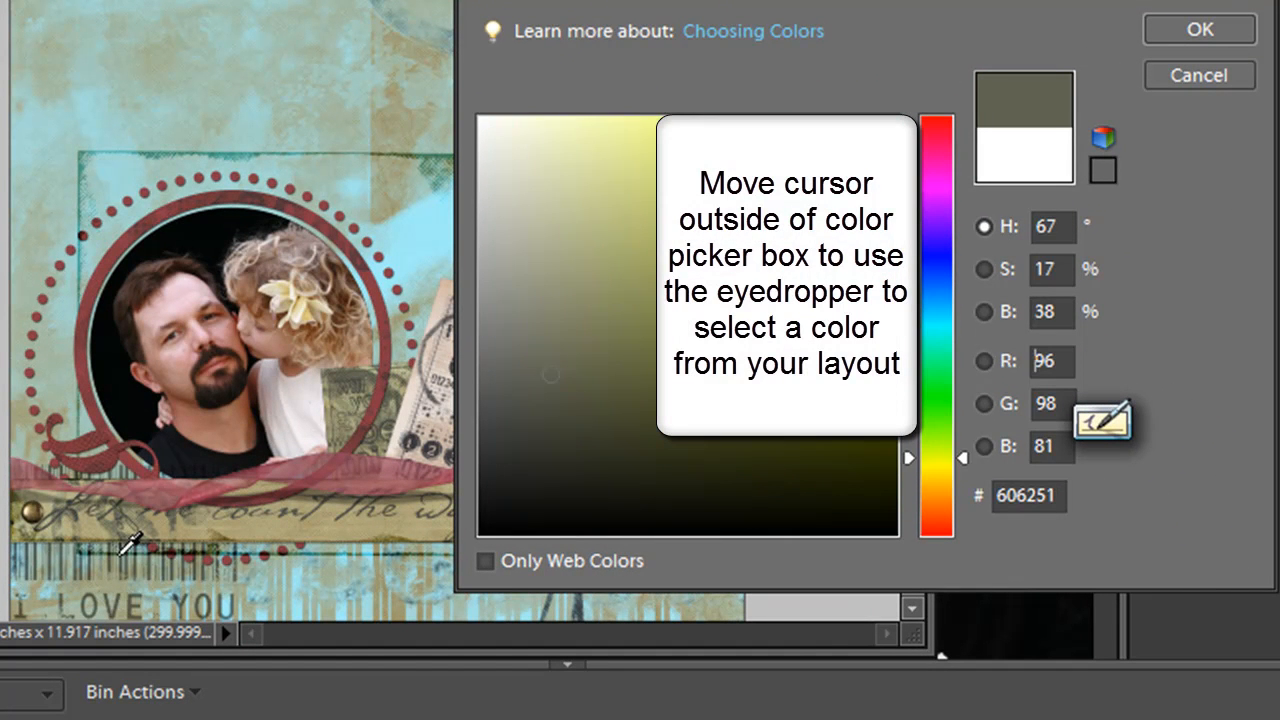
click(565, 418)
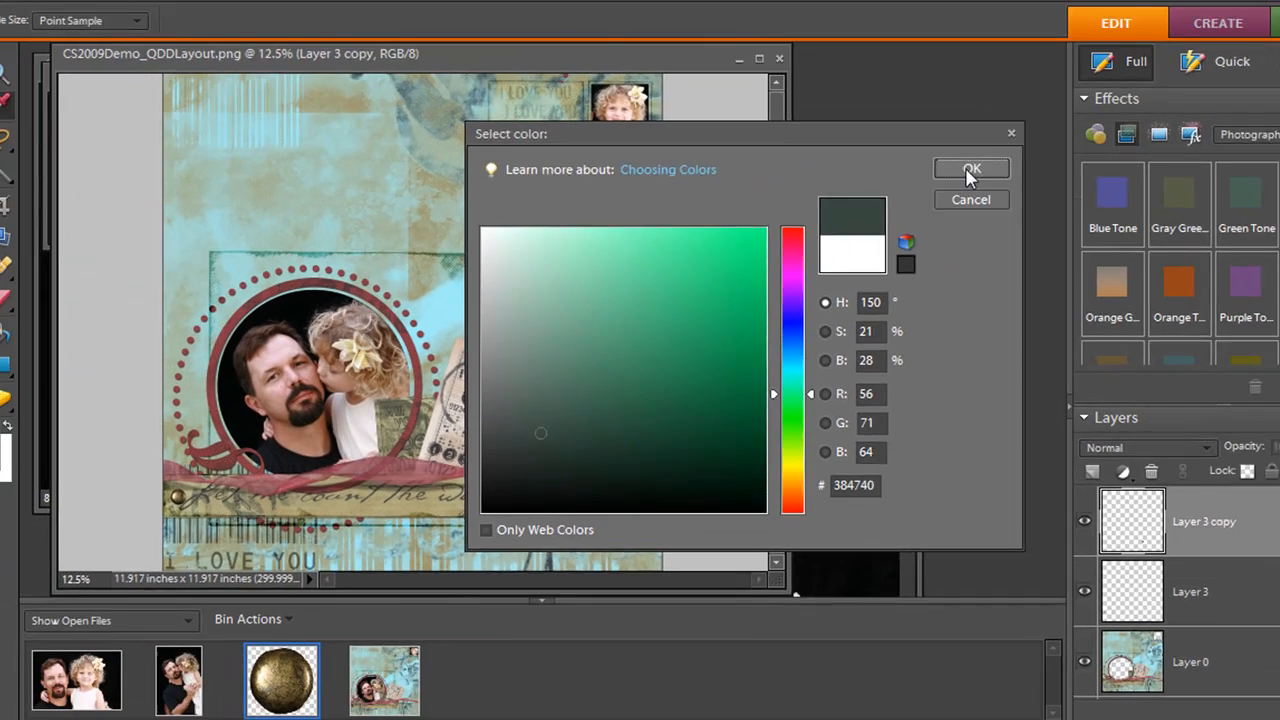
click(971, 168)
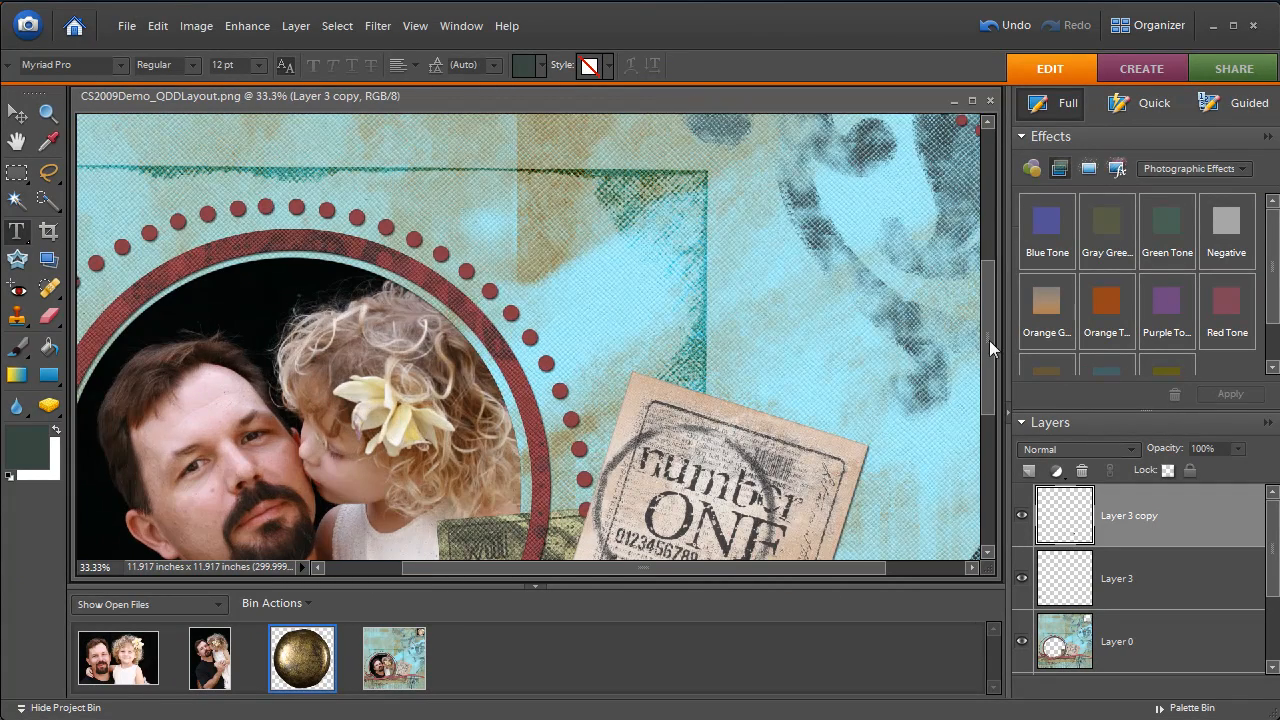
- Type the caption 'Kalena and Daddy December 2006' in Georgia below the title strip
scroll(down, 3)
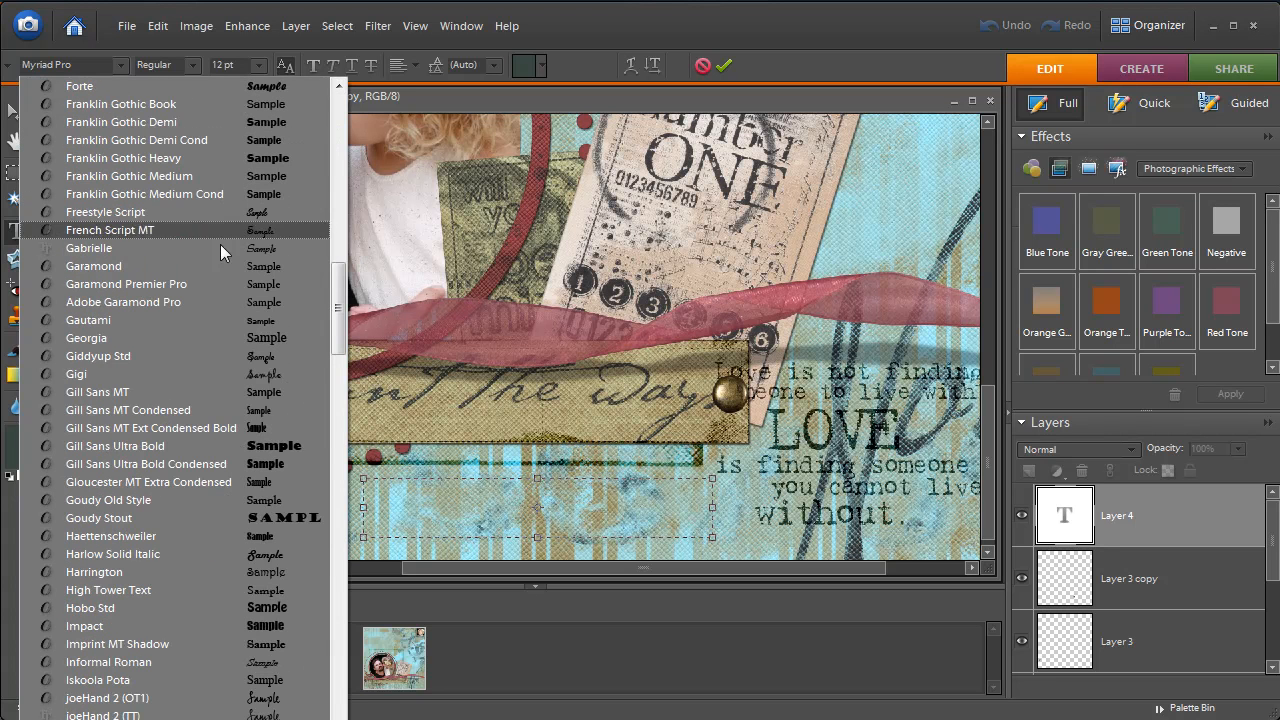
click(86, 338)
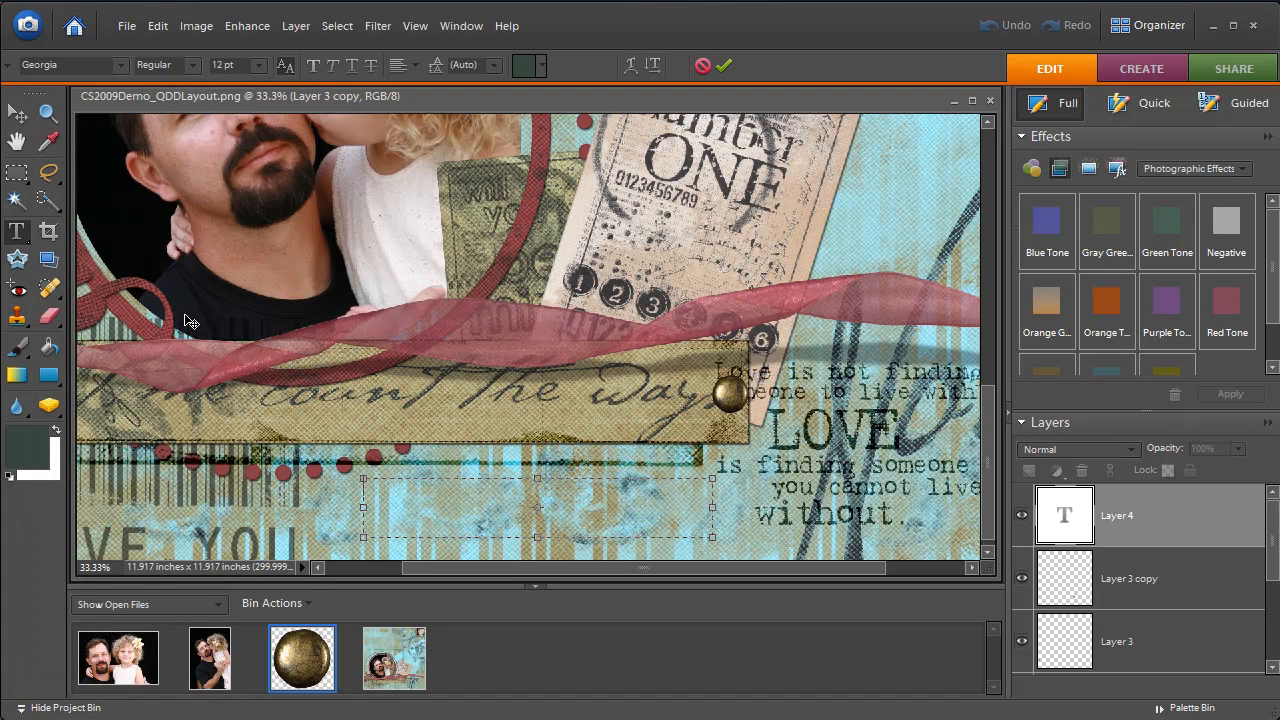
text(K)
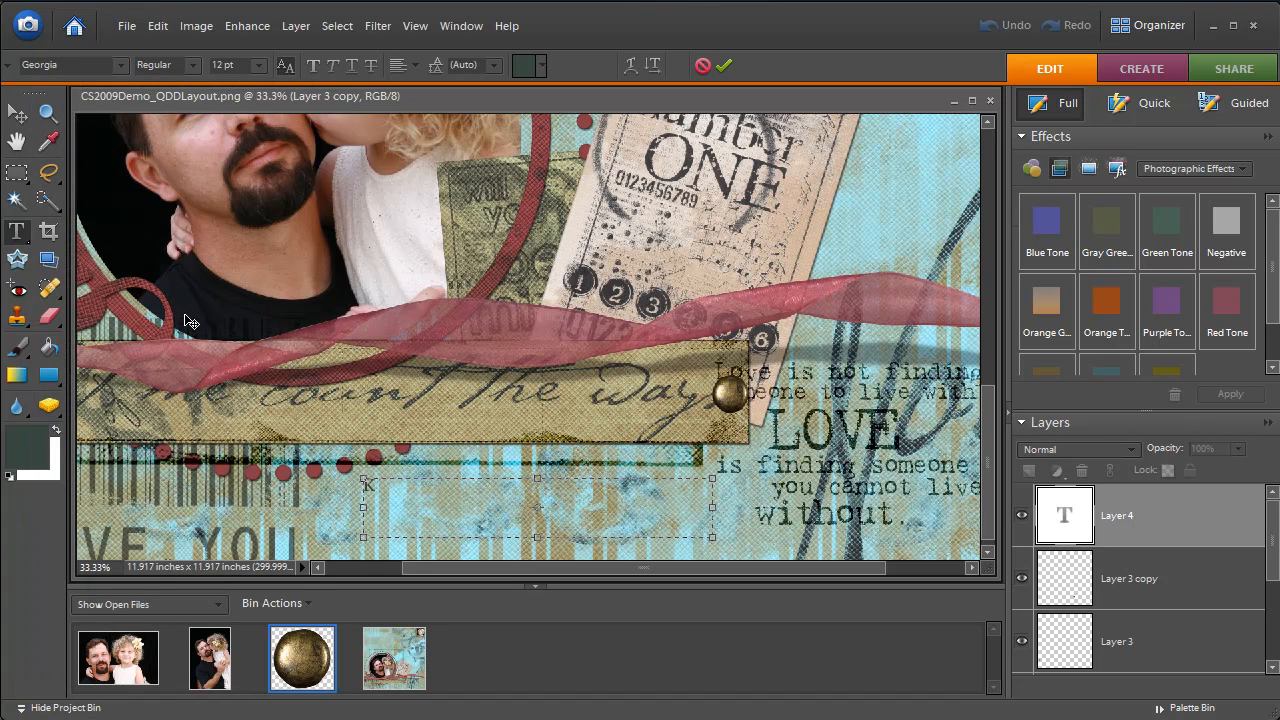
text(L)
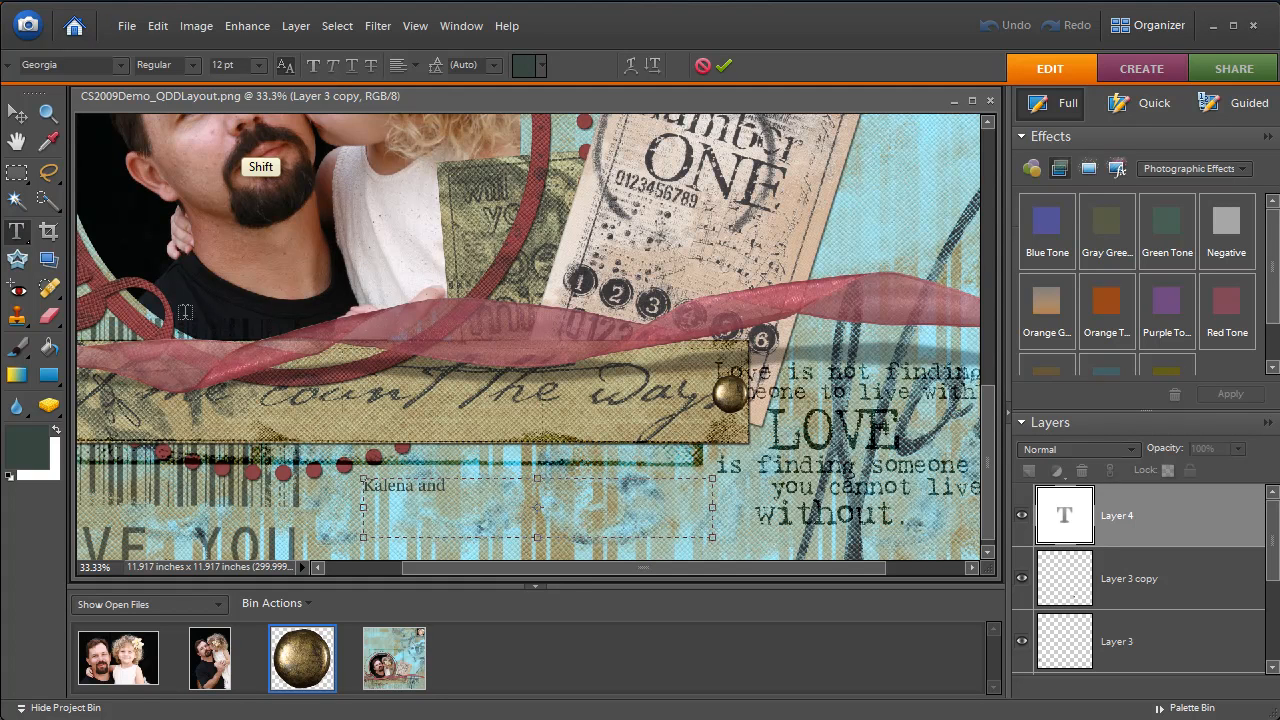
text(Daddy Decemb)
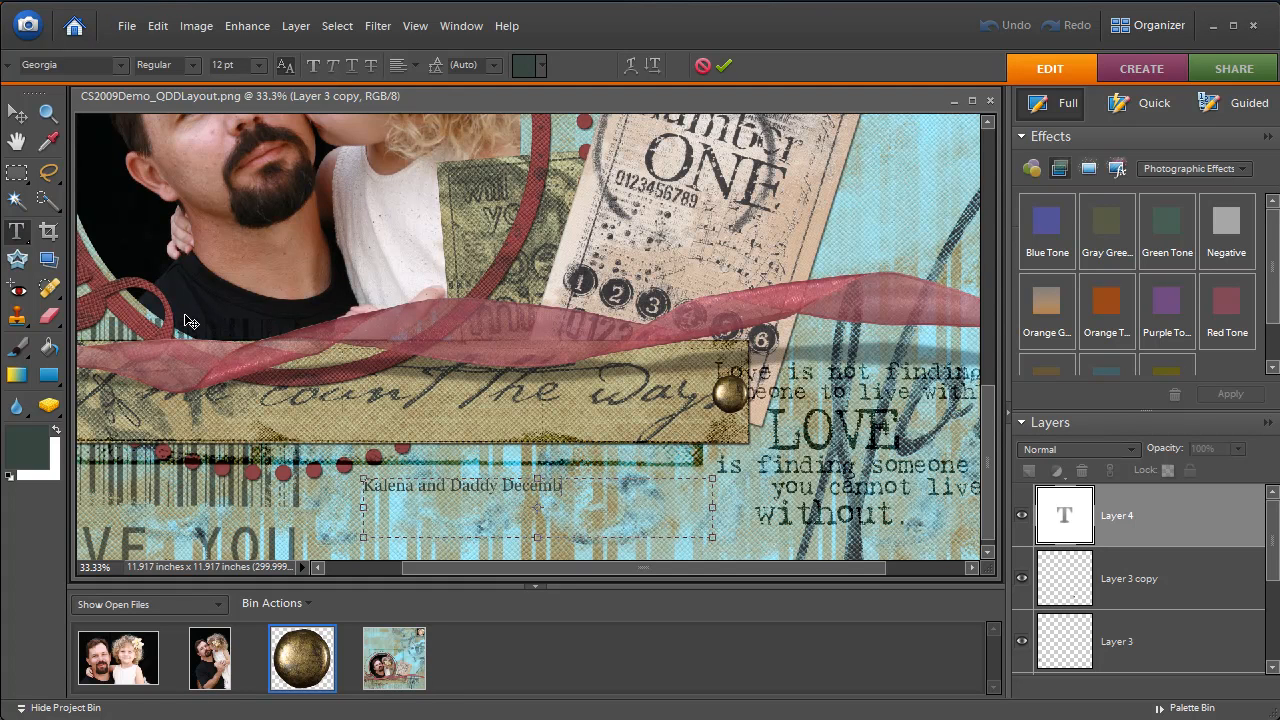
text(2)
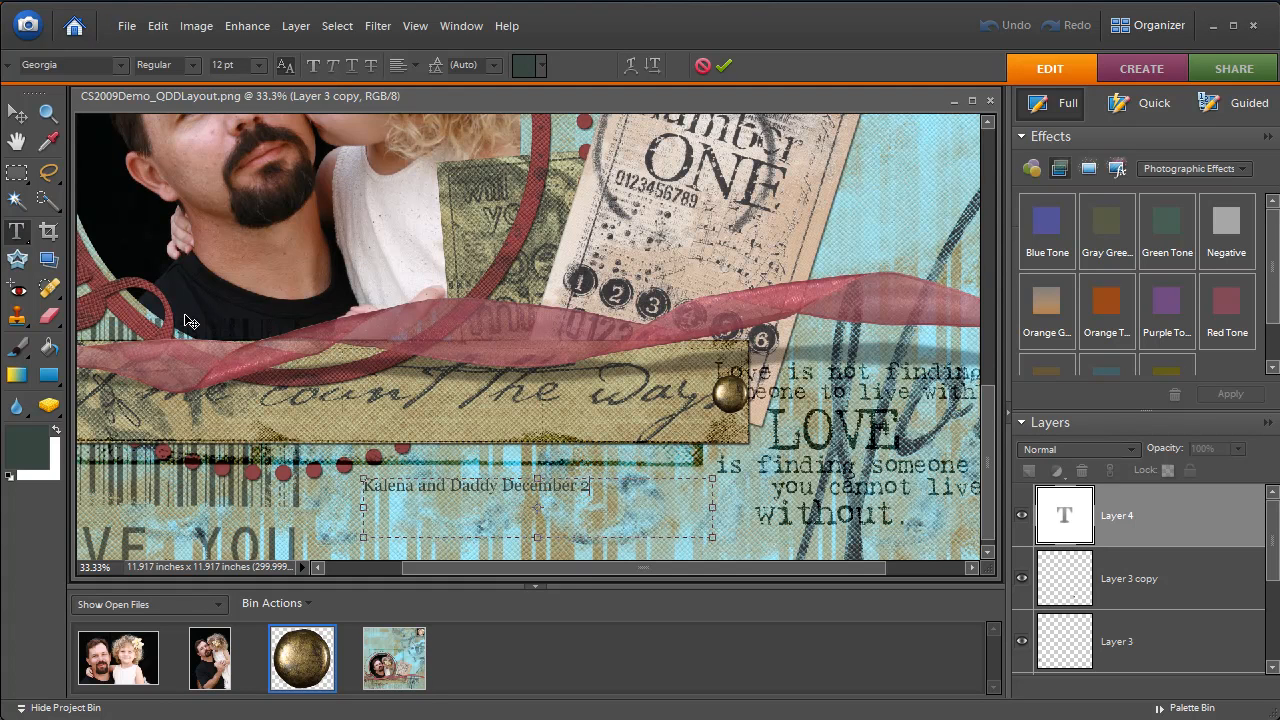
text(006)
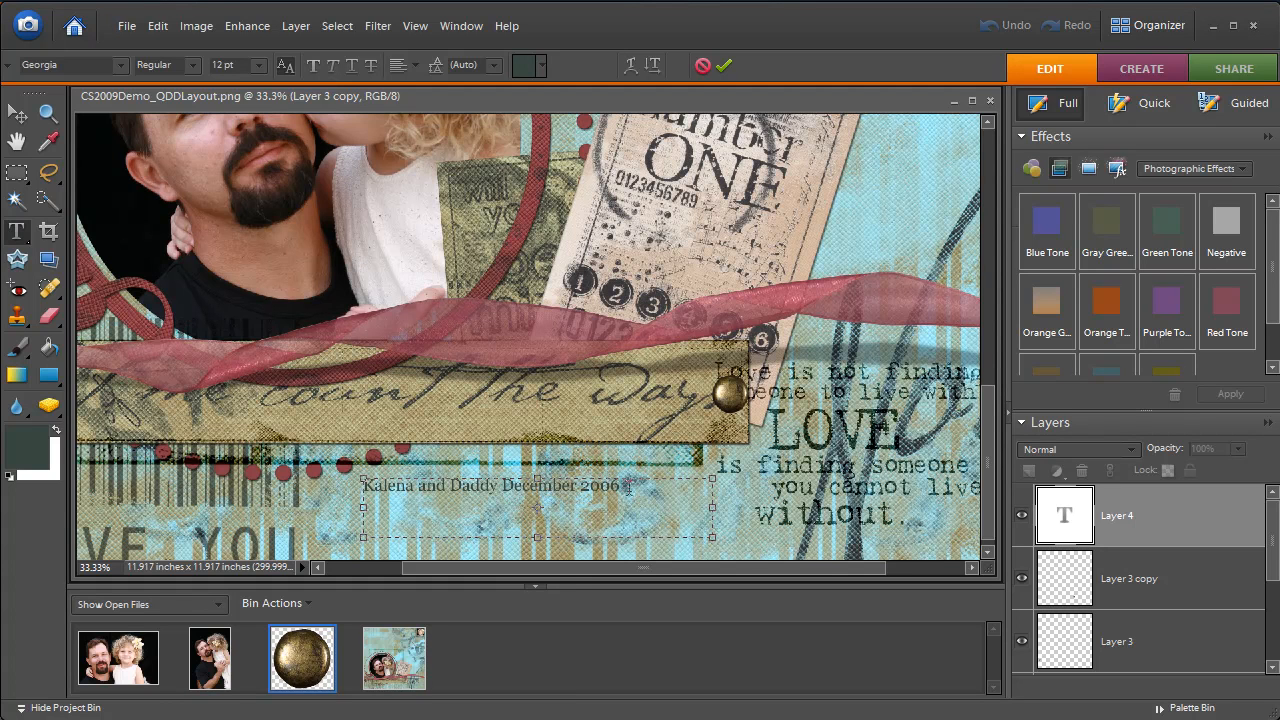
- Enlarge the whole journaling line to 18 pt
triple_click(490, 485)
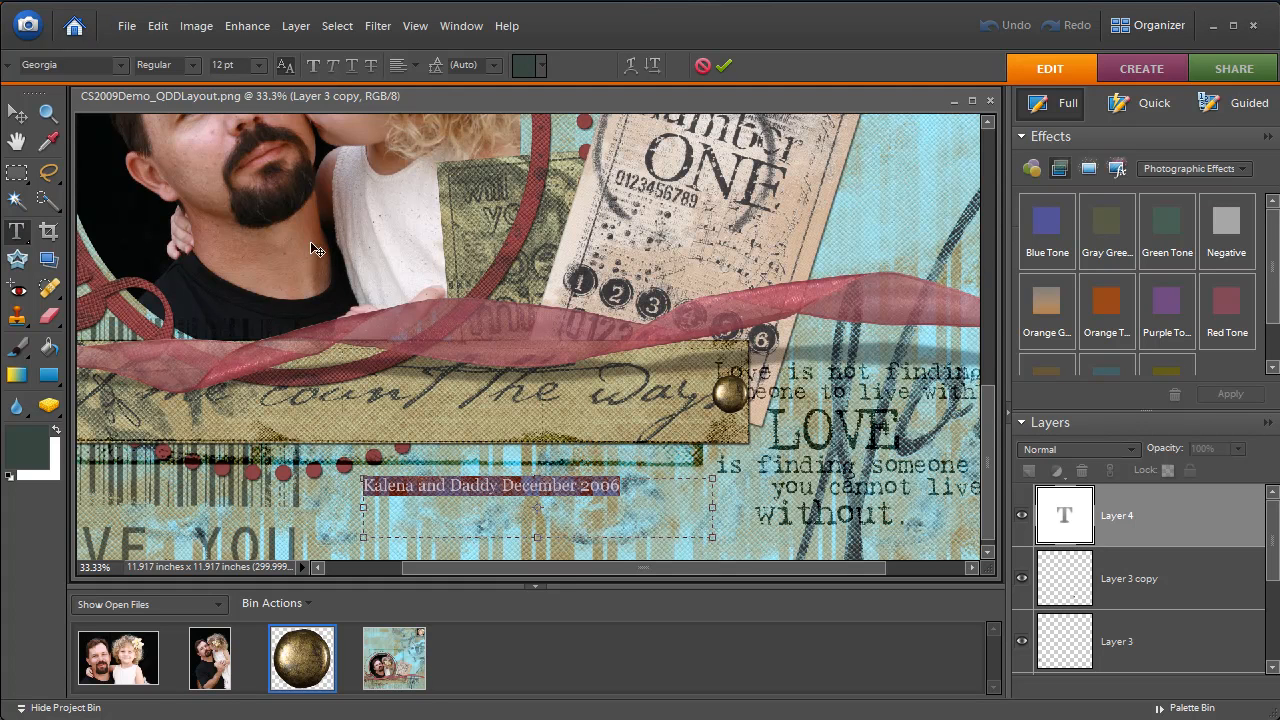
click(262, 65)
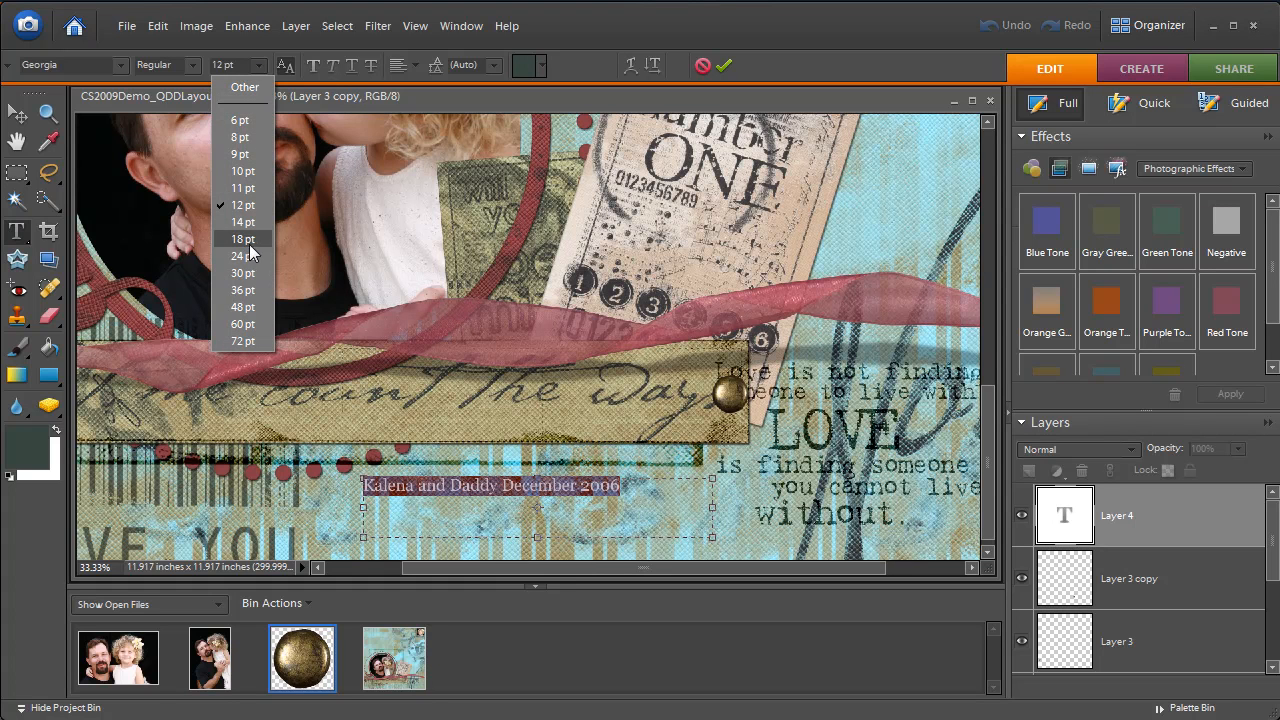
click(242, 238)
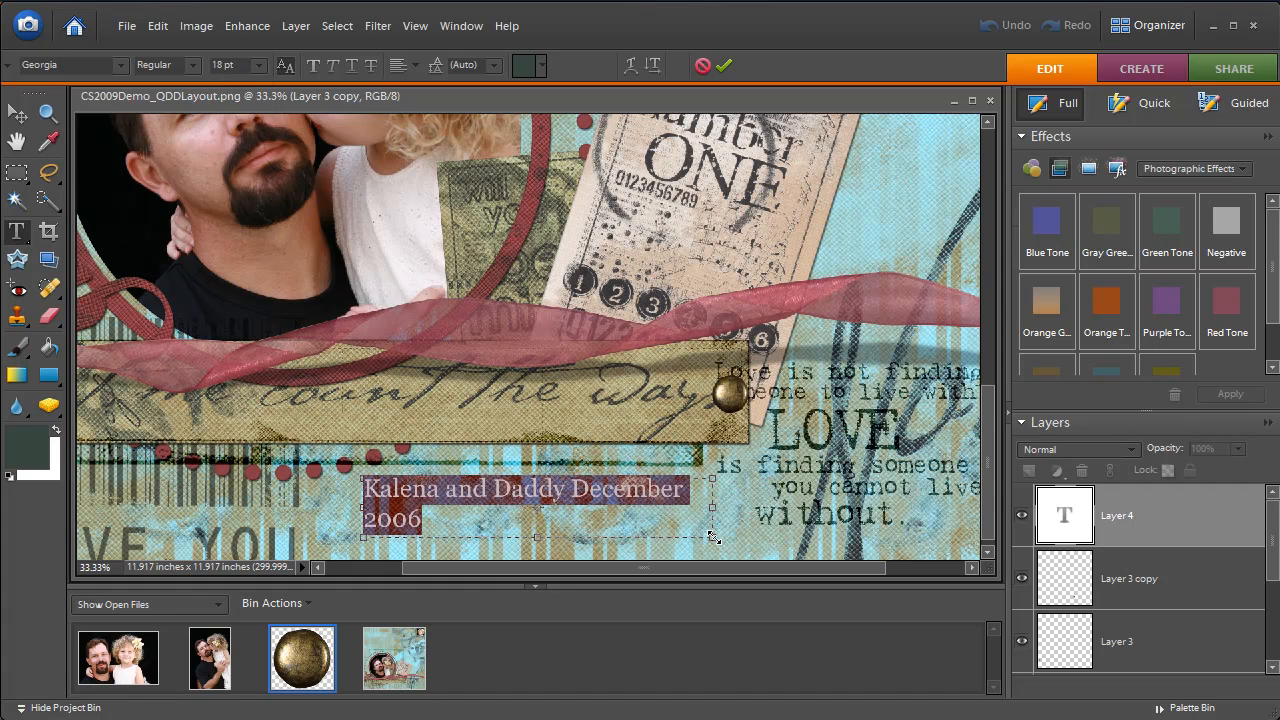